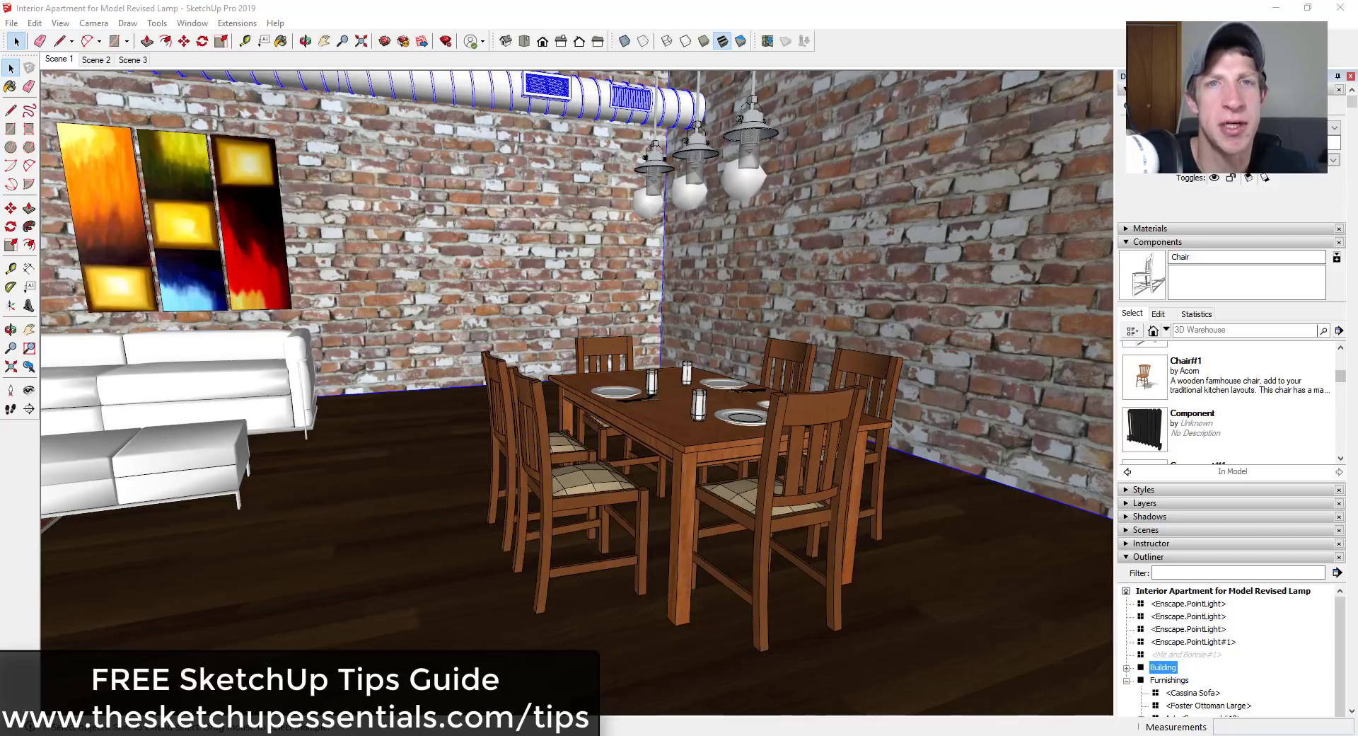
Step: Enter the furnishings group, test-move a chair to confirm it is a separate component, then head to the Window menu
{"action": "left_click", "coordinate": [681, 468]}
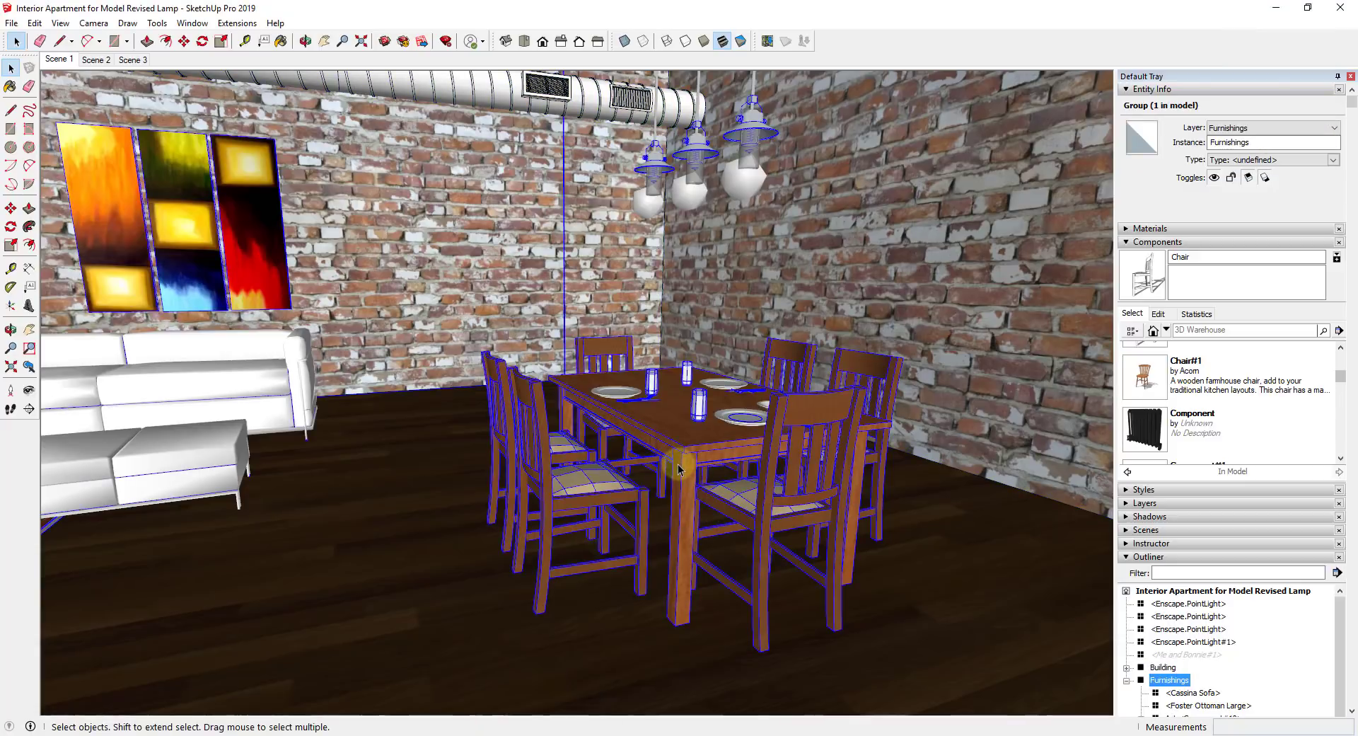
{"action": "mouse_move", "coordinate": [750, 448]}
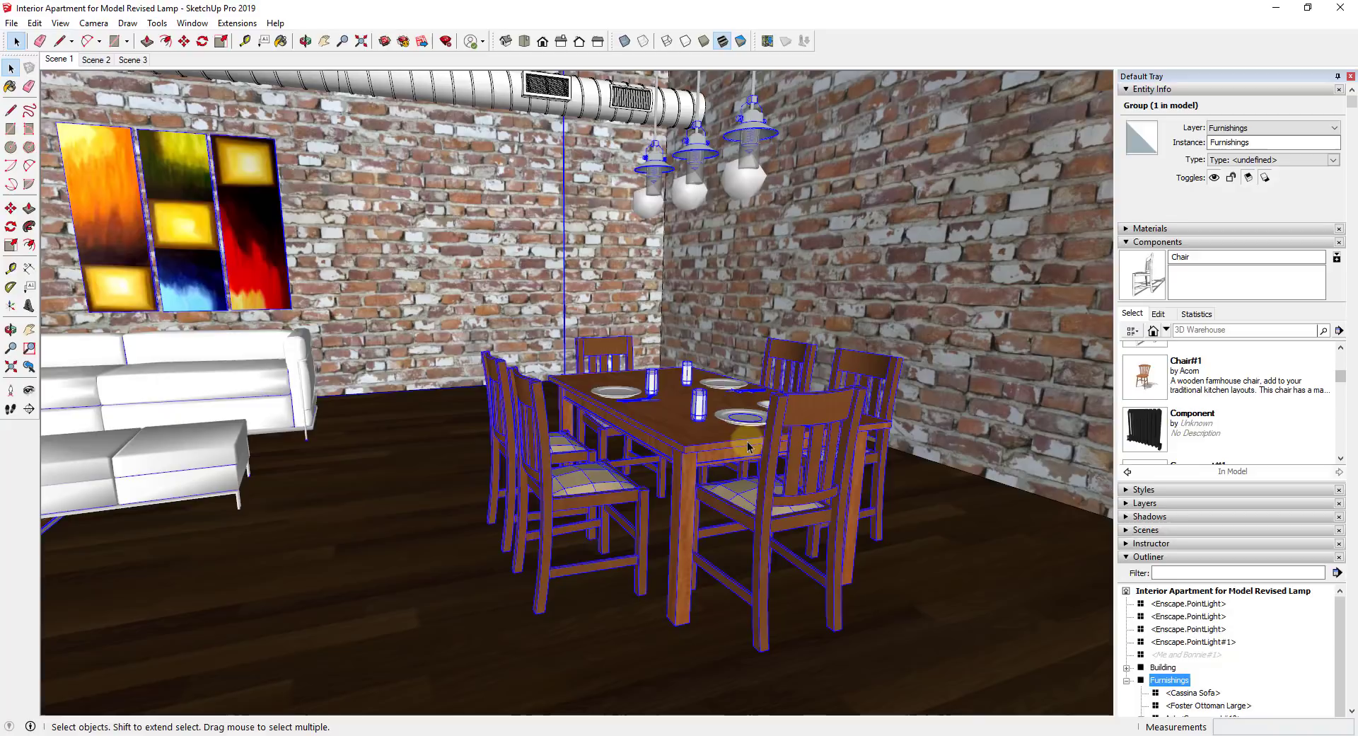
{"action": "mouse_move", "coordinate": [804, 435]}
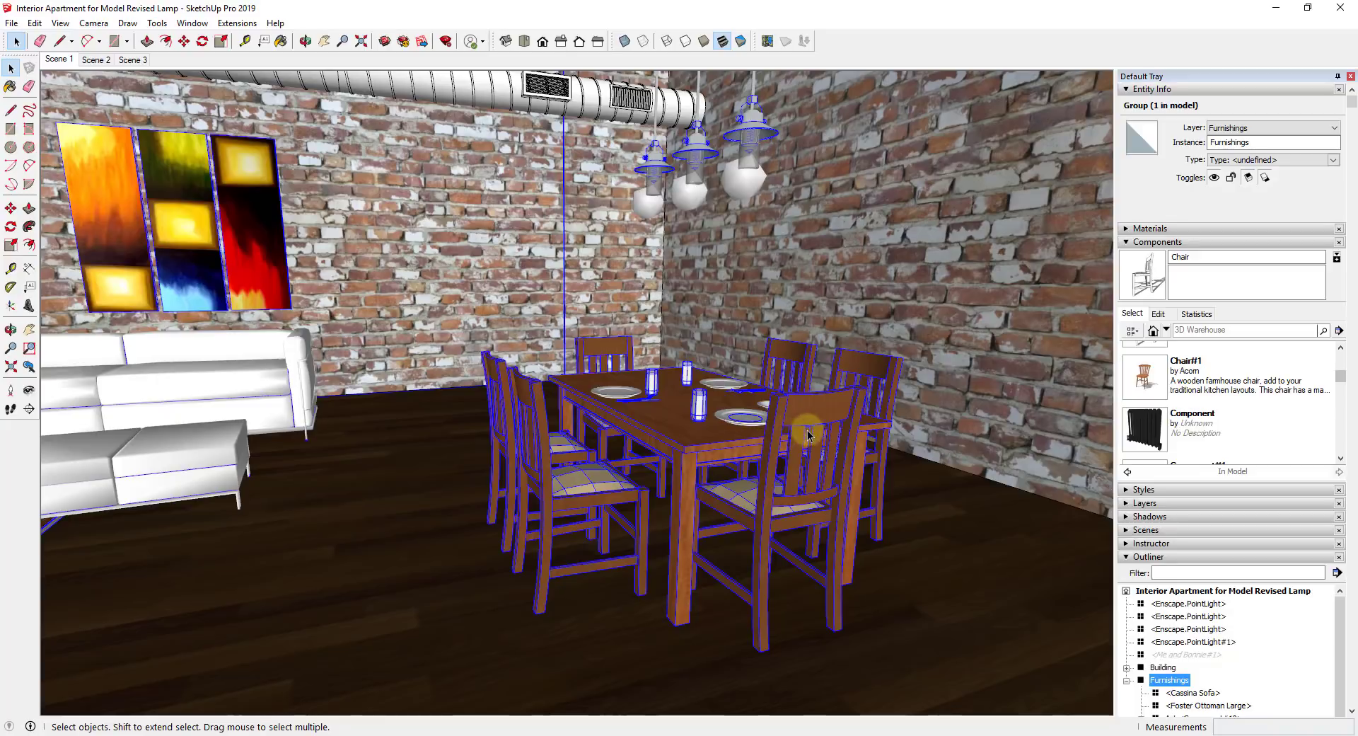
{"action": "mouse_move", "coordinate": [787, 451]}
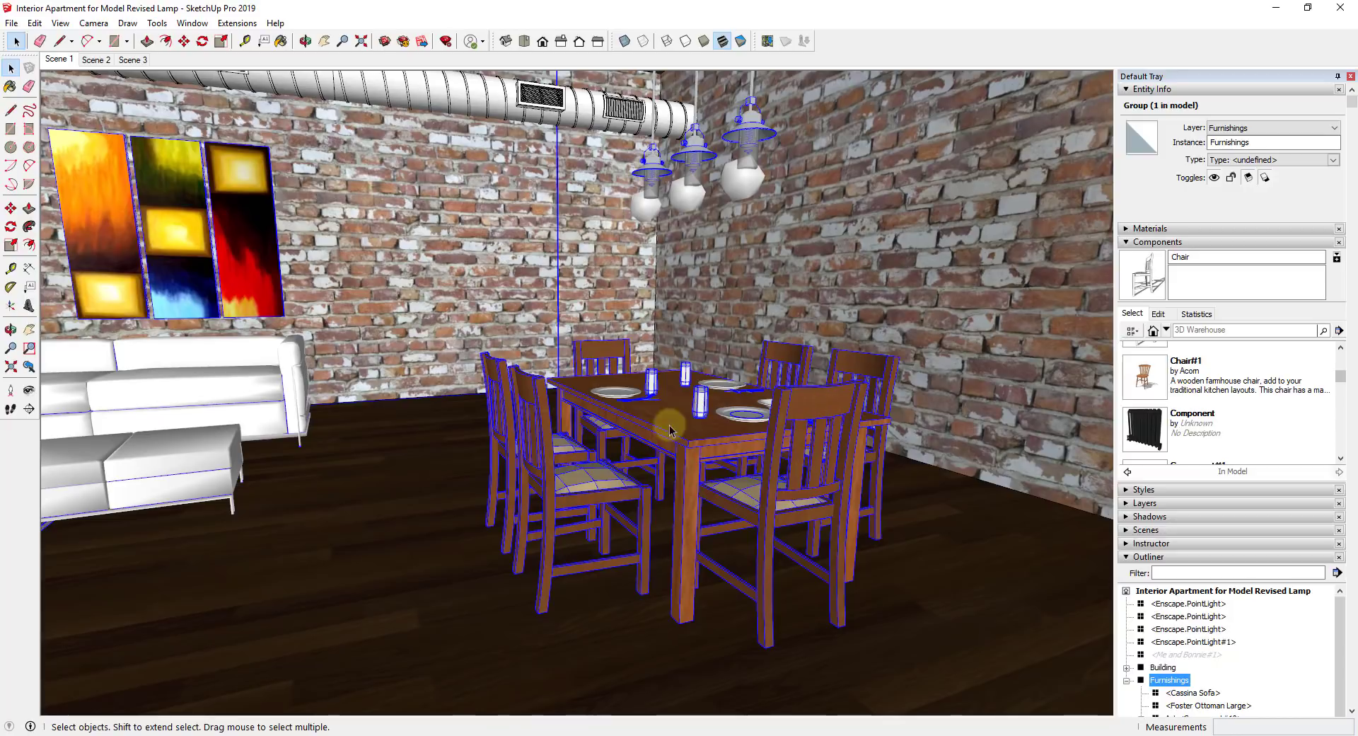
{"action": "mouse_move", "coordinate": [821, 558]}
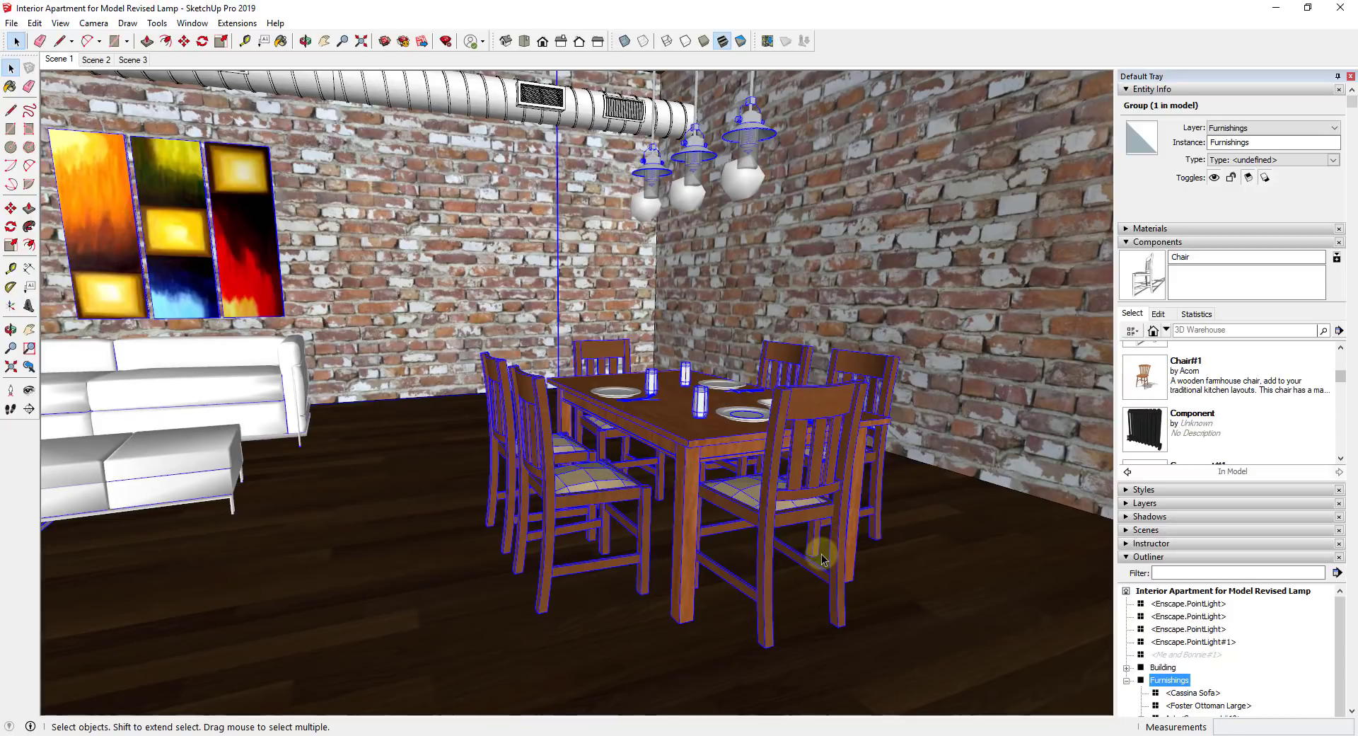
{"action": "mouse_move", "coordinate": [824, 553]}
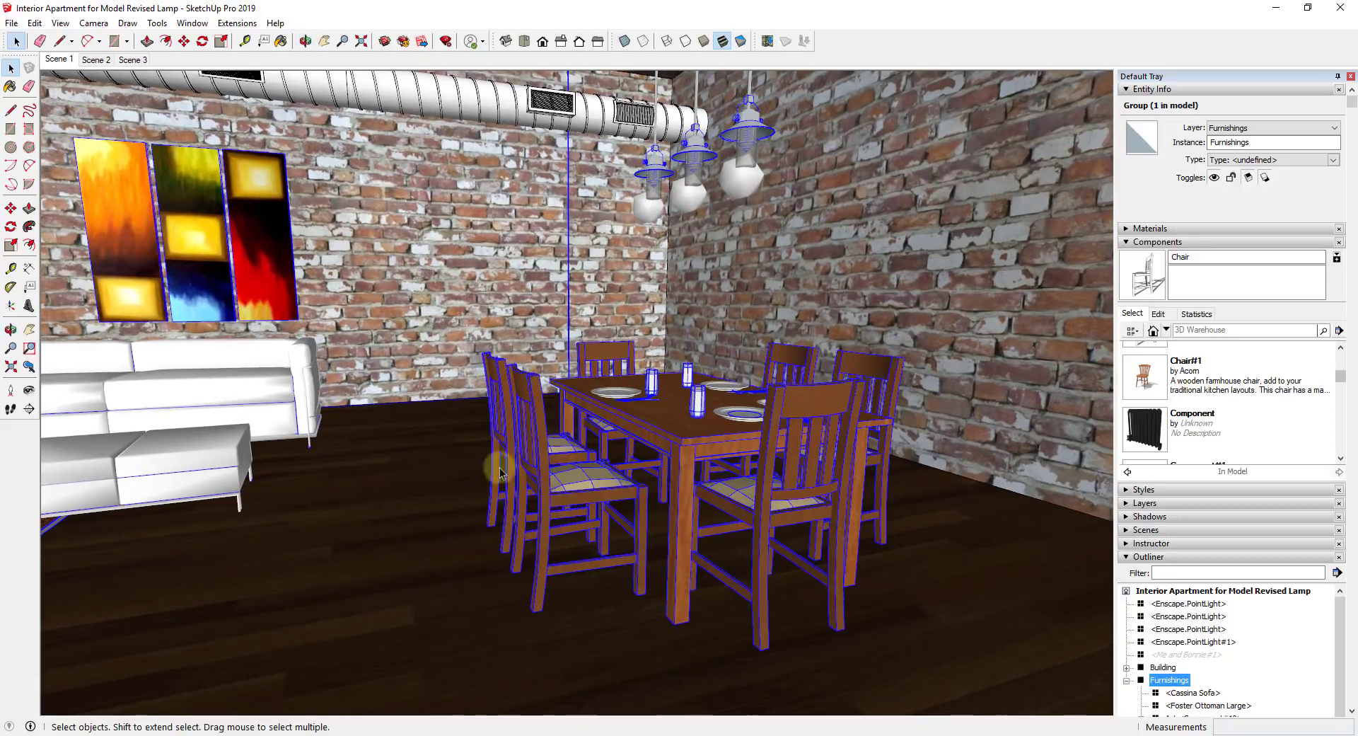
{"action": "mouse_move", "coordinate": [661, 430]}
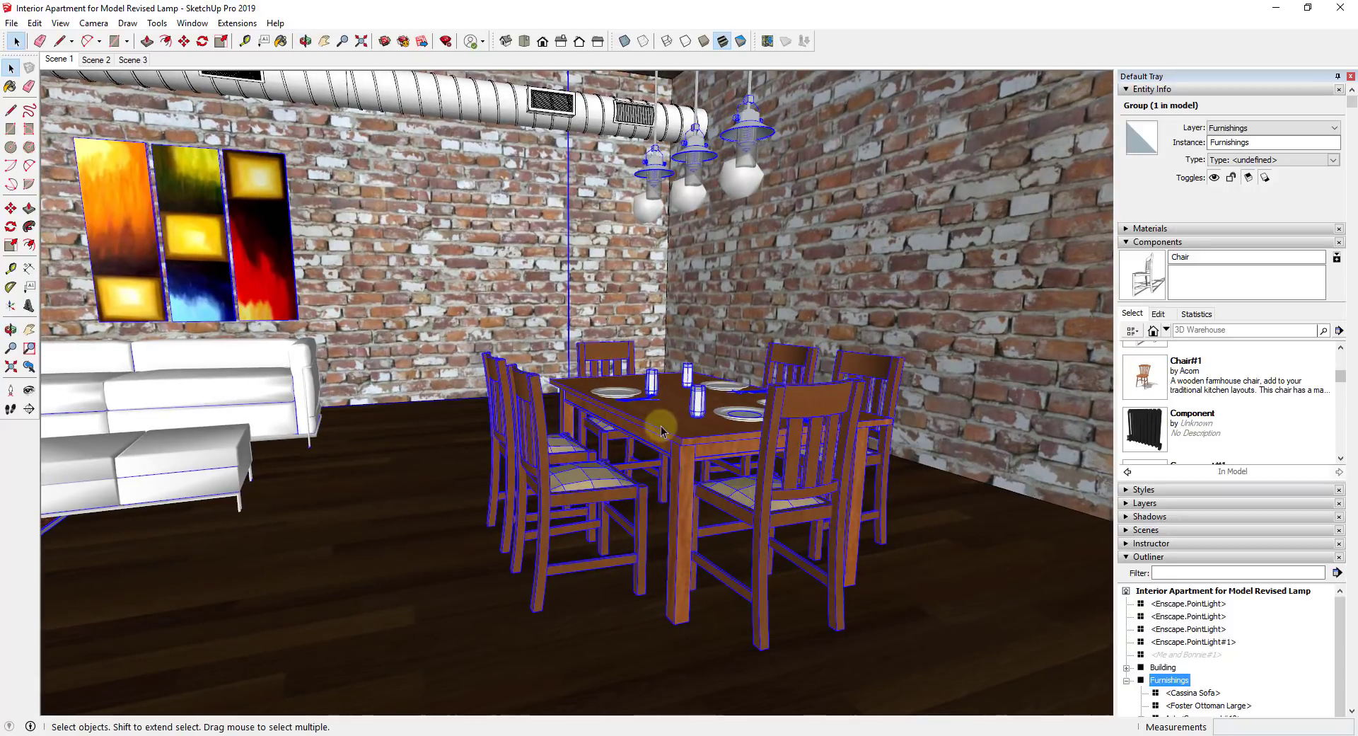
{"action": "mouse_move", "coordinate": [562, 365]}
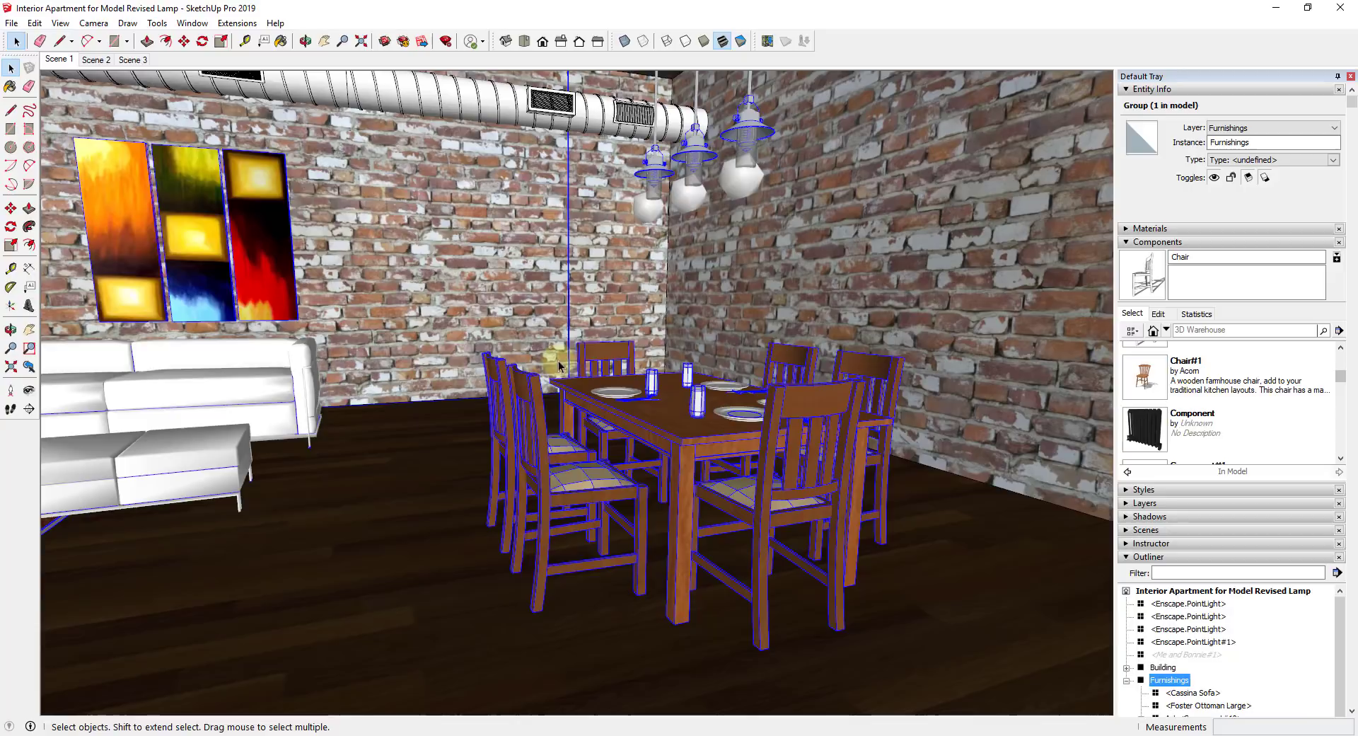
{"action": "mouse_move", "coordinate": [851, 403]}
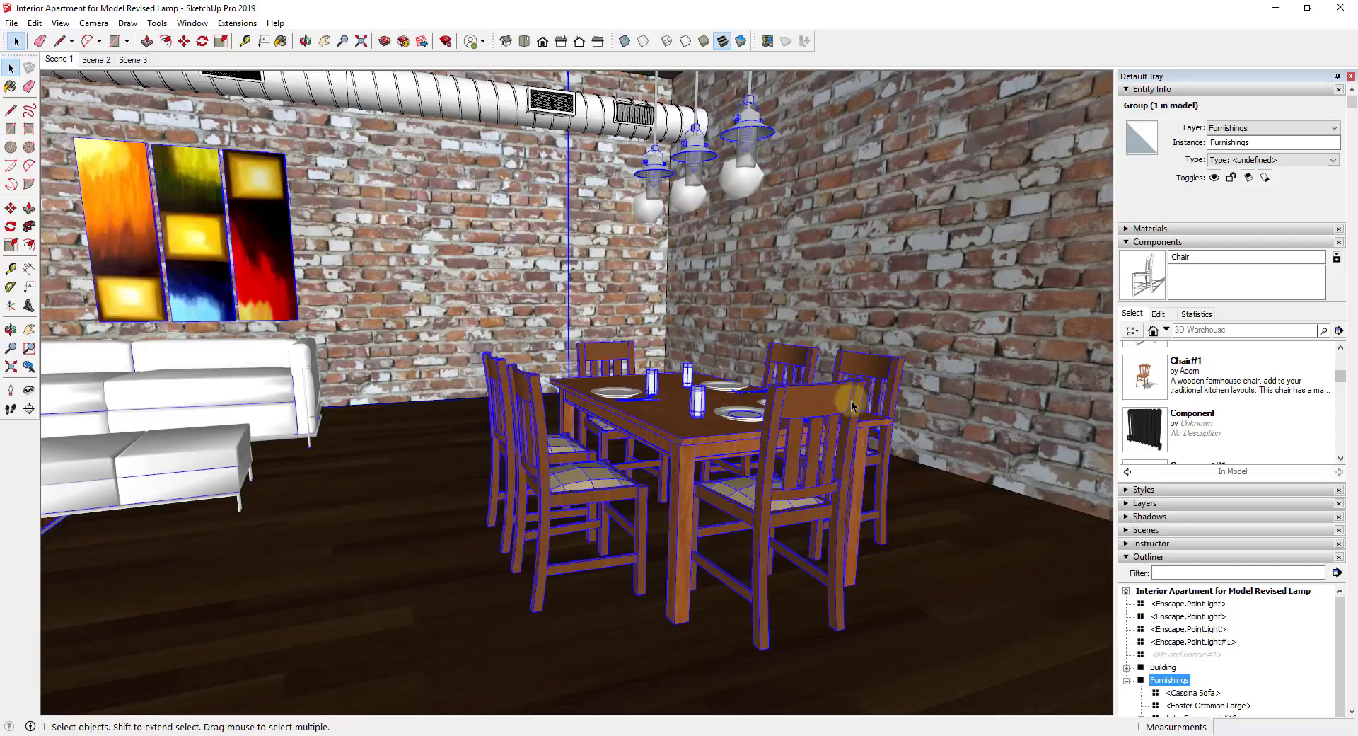
{"action": "mouse_move", "coordinate": [563, 493]}
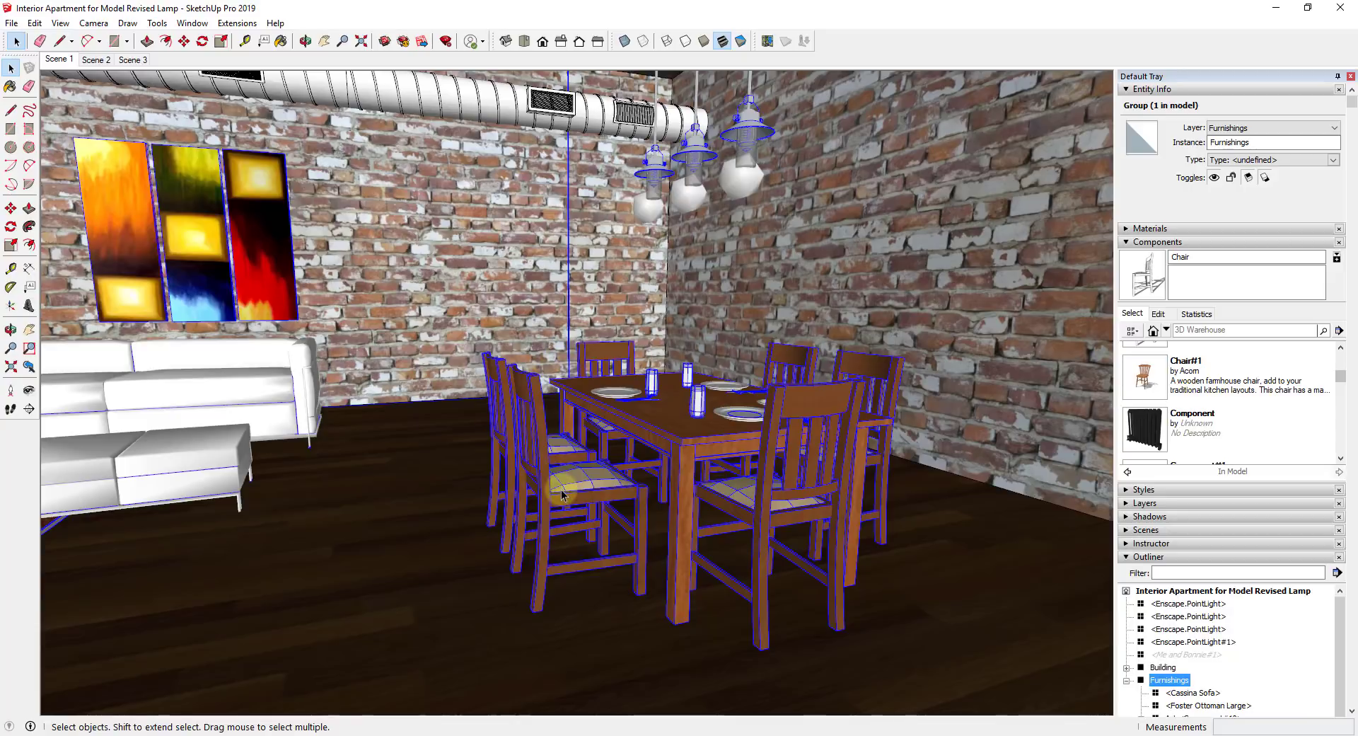
{"action": "mouse_move", "coordinate": [542, 456]}
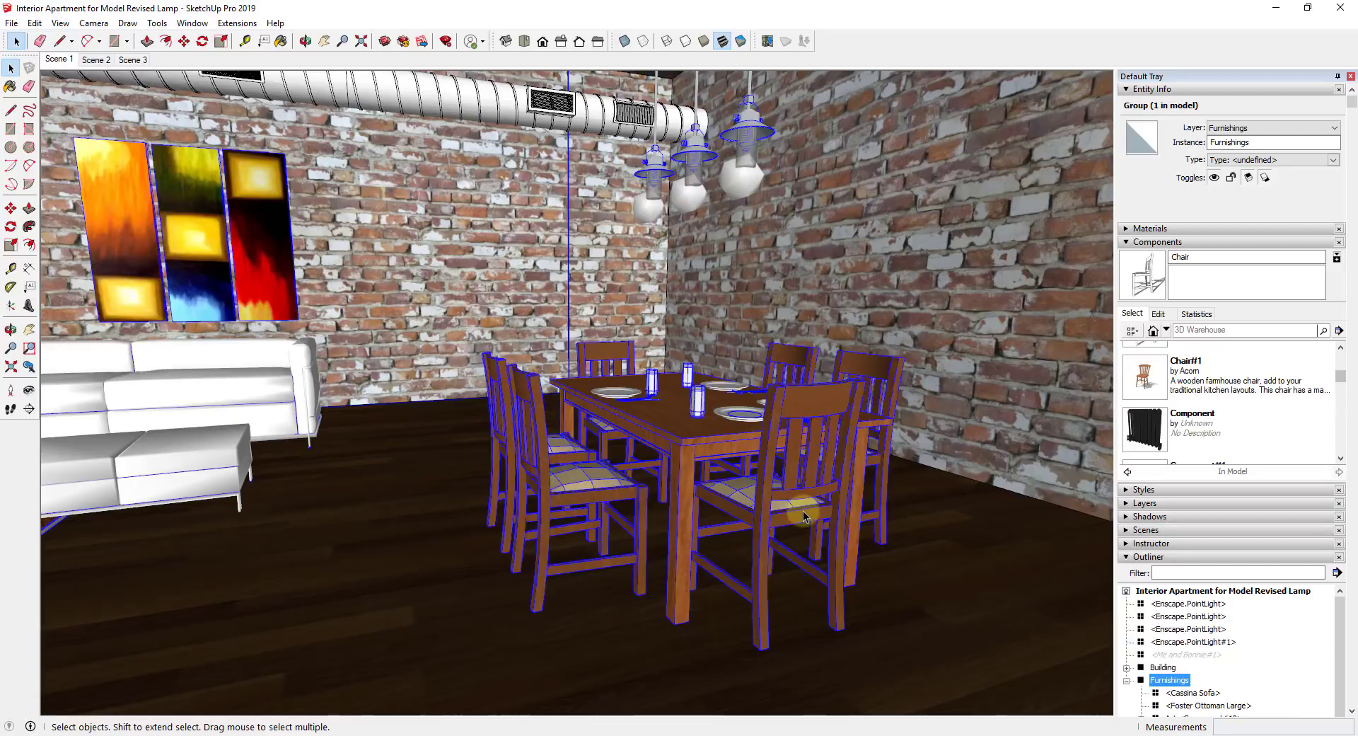
{"action": "mouse_move", "coordinate": [899, 547]}
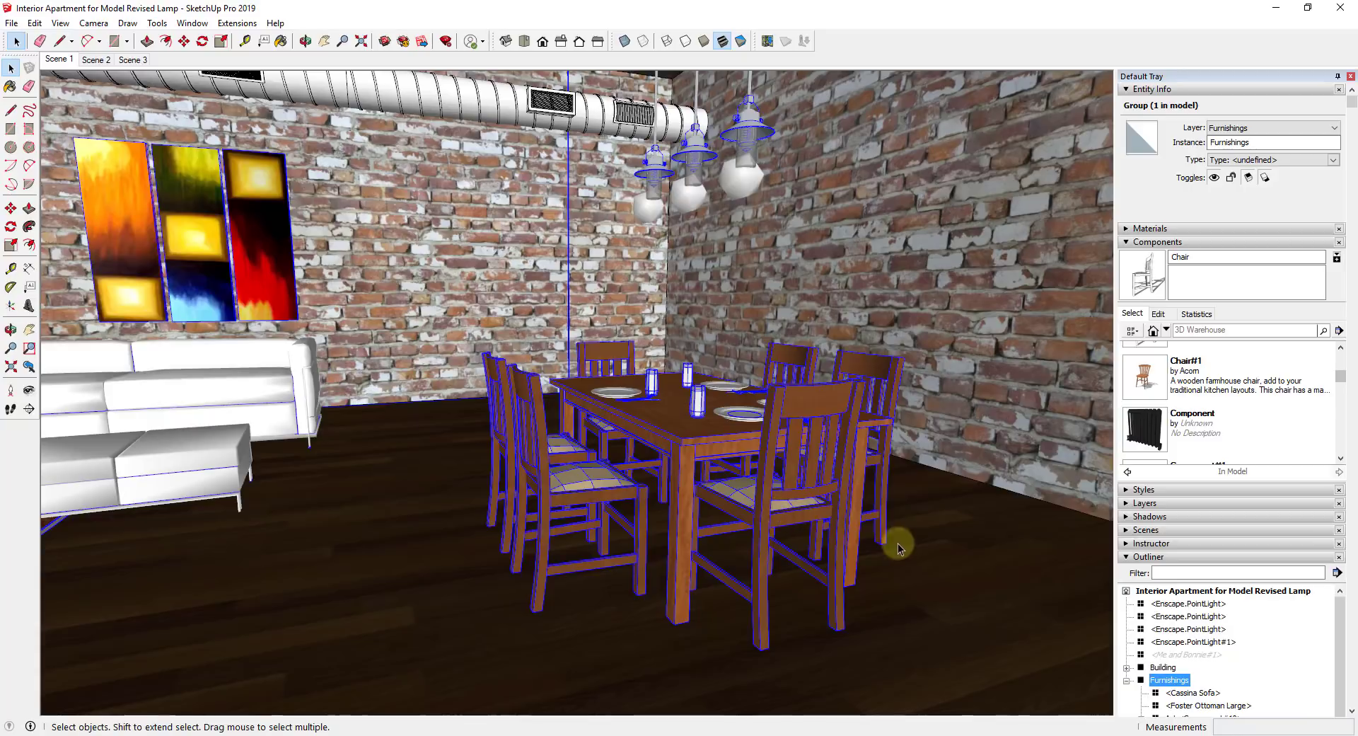
{"action": "mouse_move", "coordinate": [788, 491]}
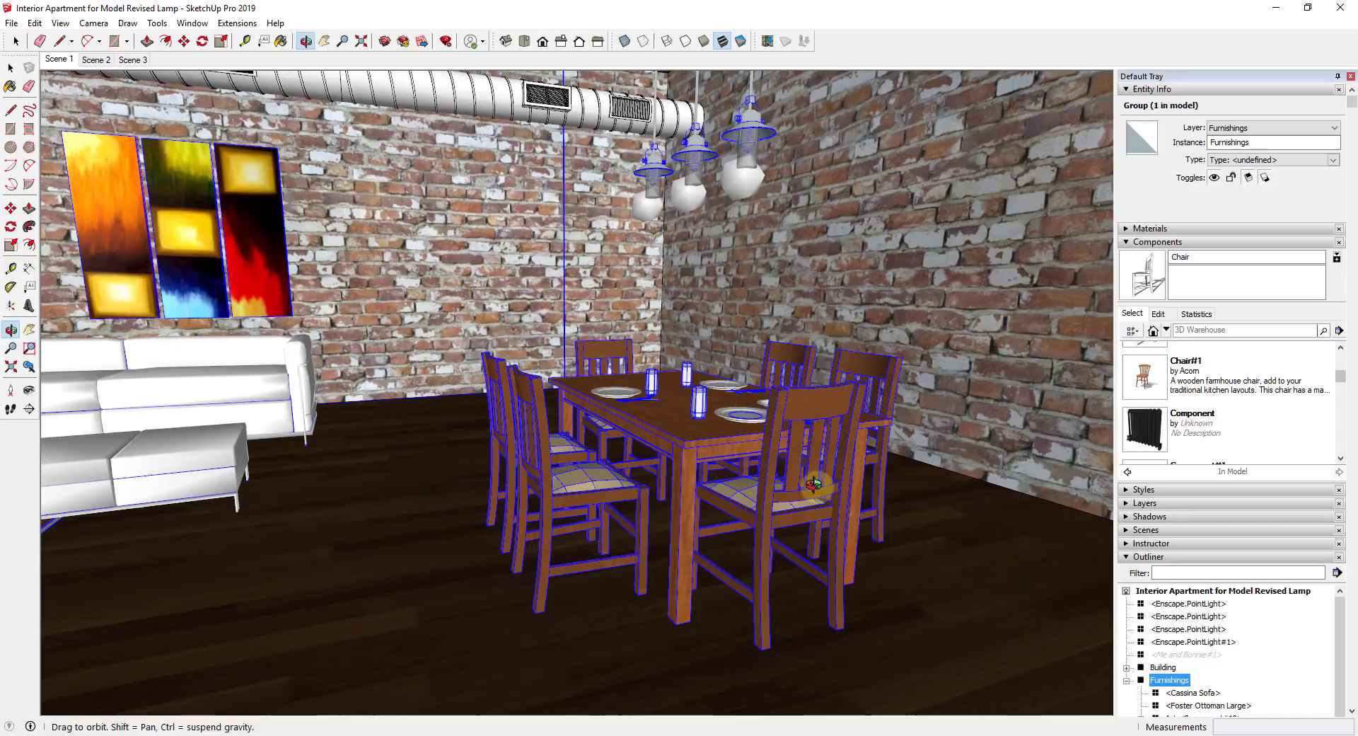
{"action": "left_click", "coordinate": [14, 41]}
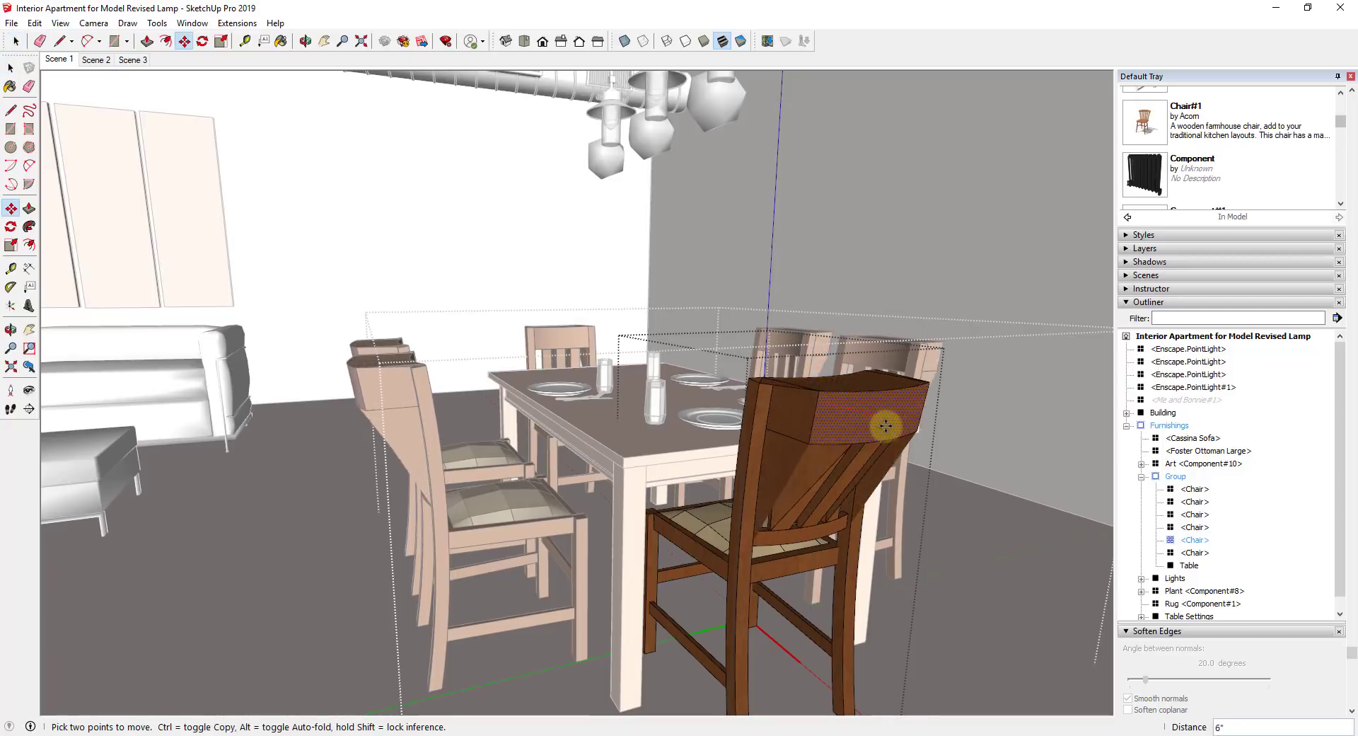
{"action": "left_click_drag", "start_coordinate": [886, 426], "coordinate": [848, 408]}
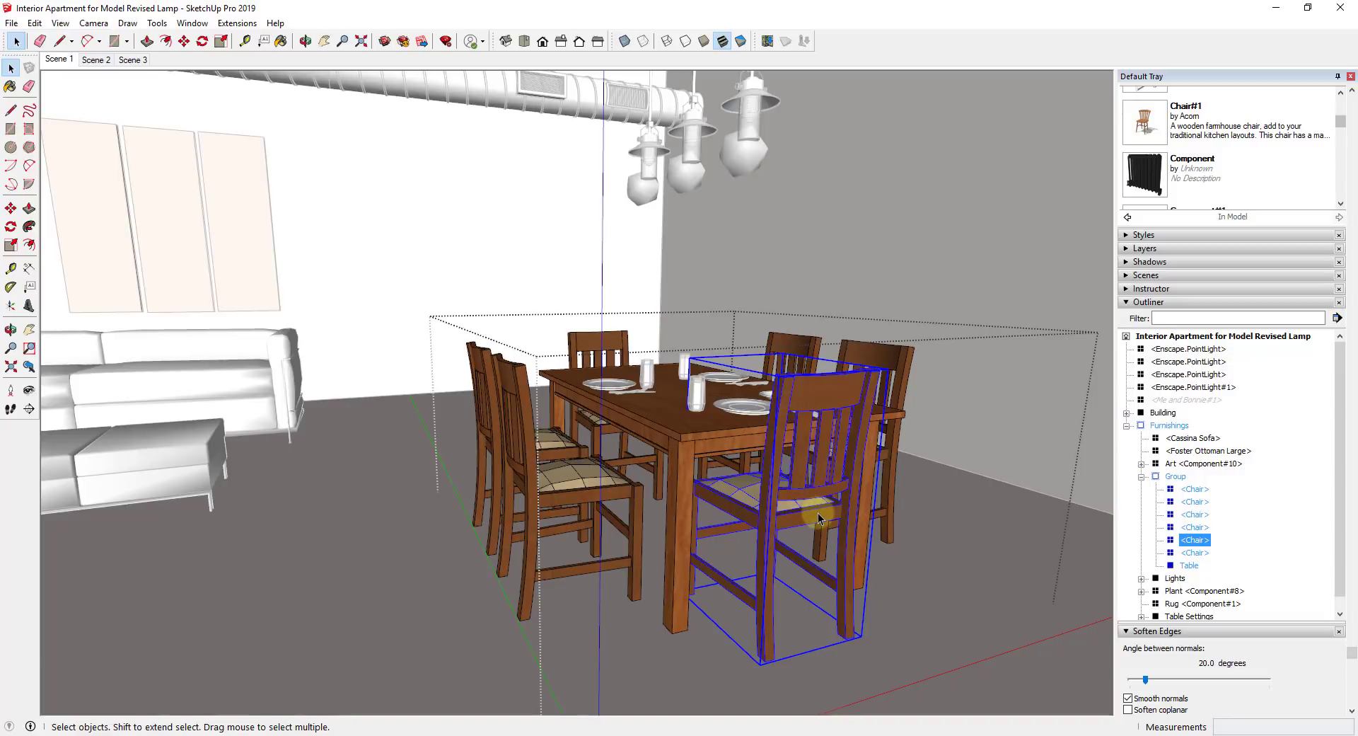
{"action": "mouse_move", "coordinate": [835, 444]}
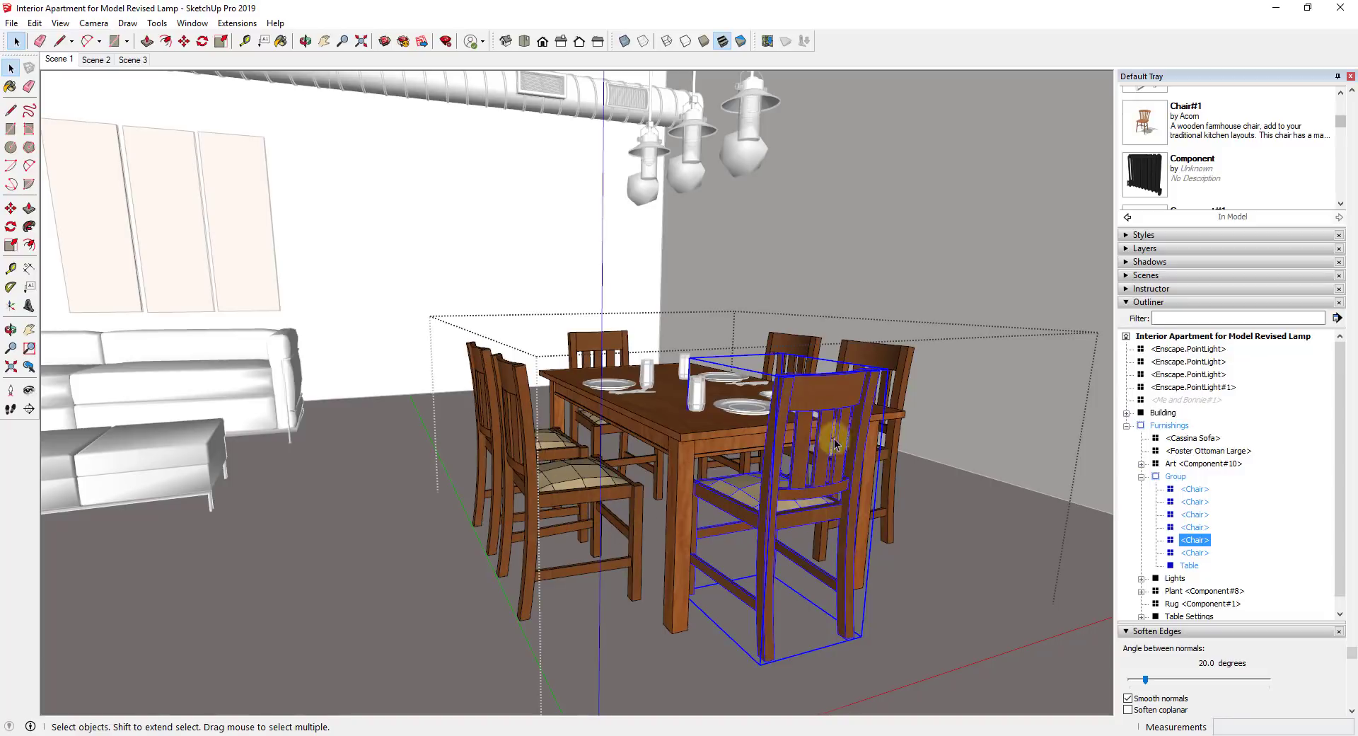
{"action": "mouse_move", "coordinate": [1203, 488]}
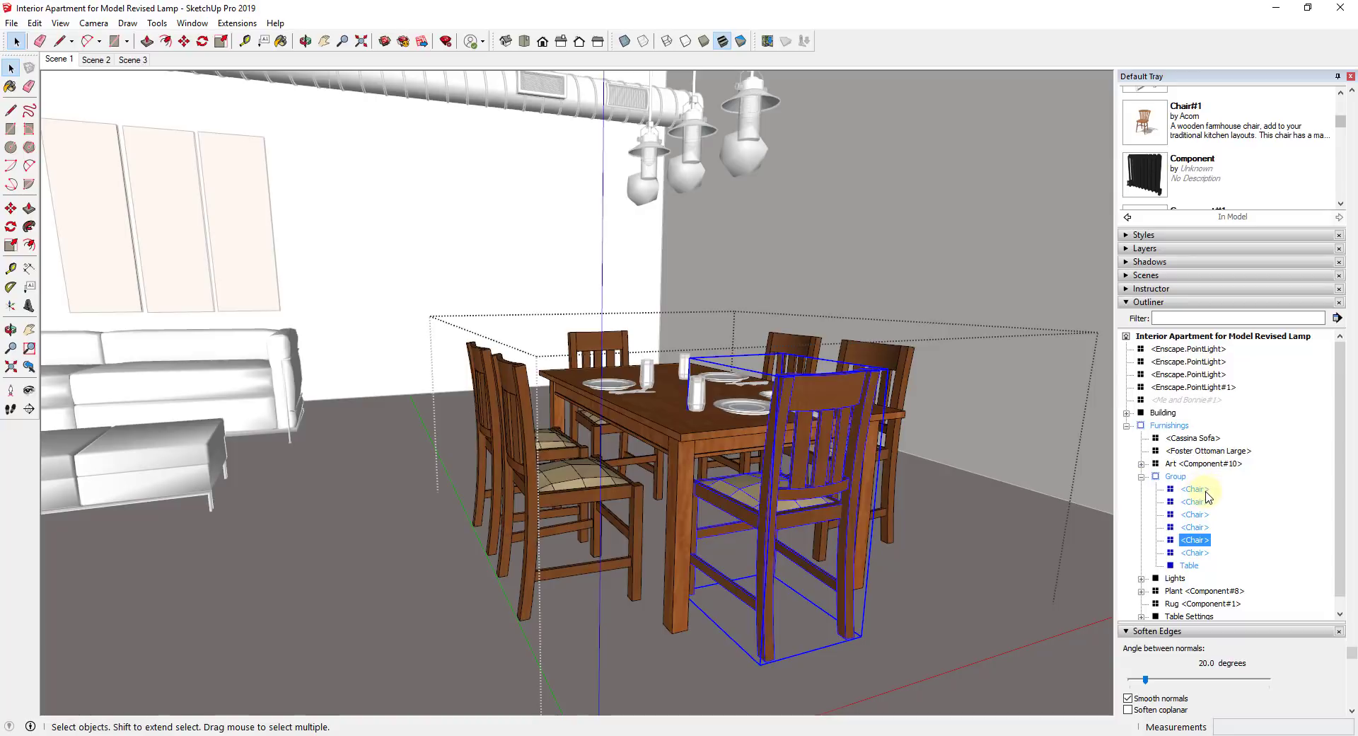
{"action": "mouse_move", "coordinate": [827, 437]}
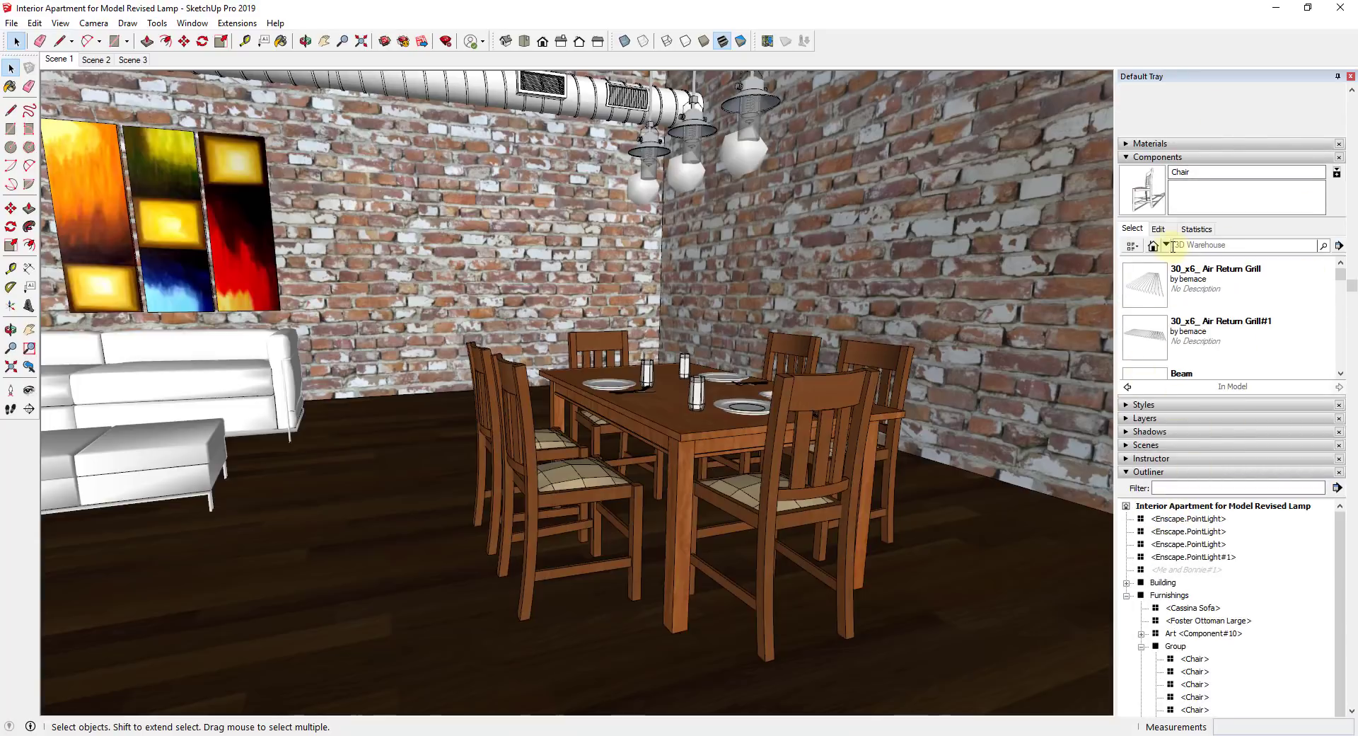
{"action": "left_click", "coordinate": [1167, 245]}
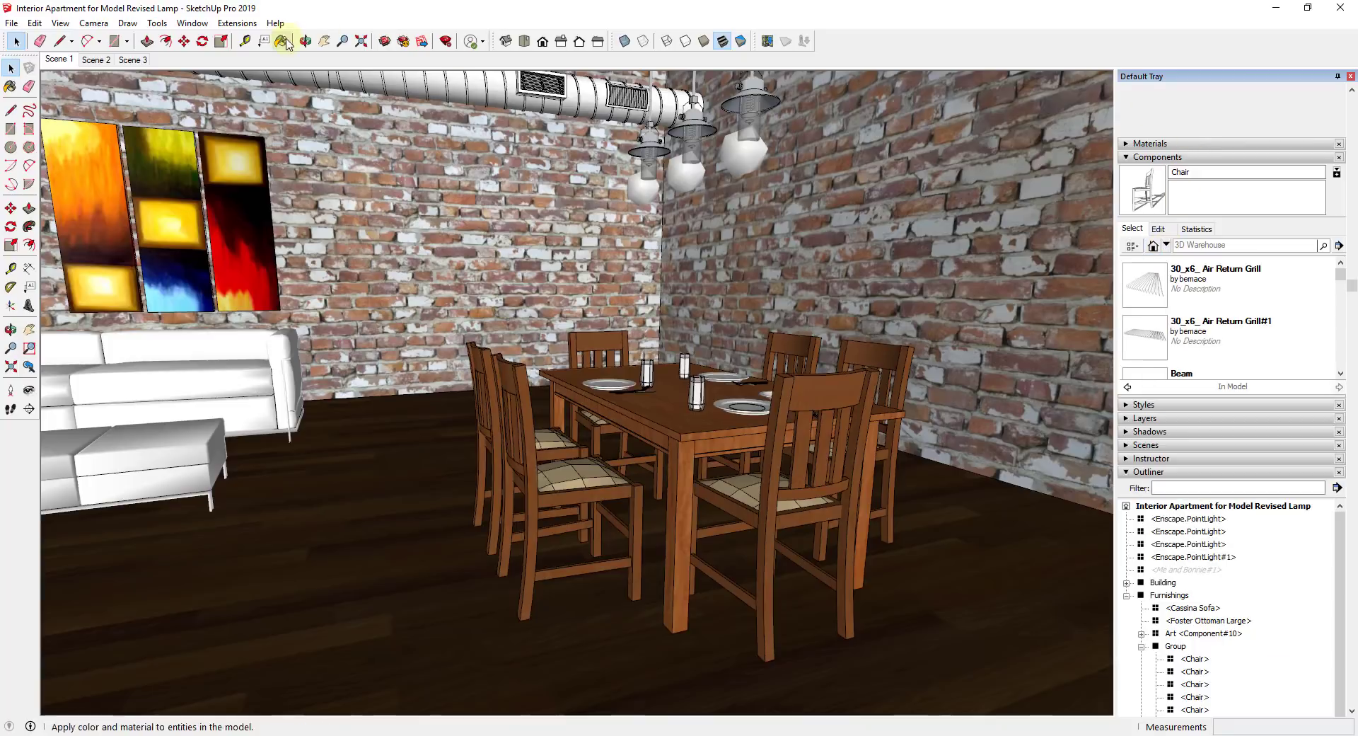
{"action": "left_click", "coordinate": [192, 22]}
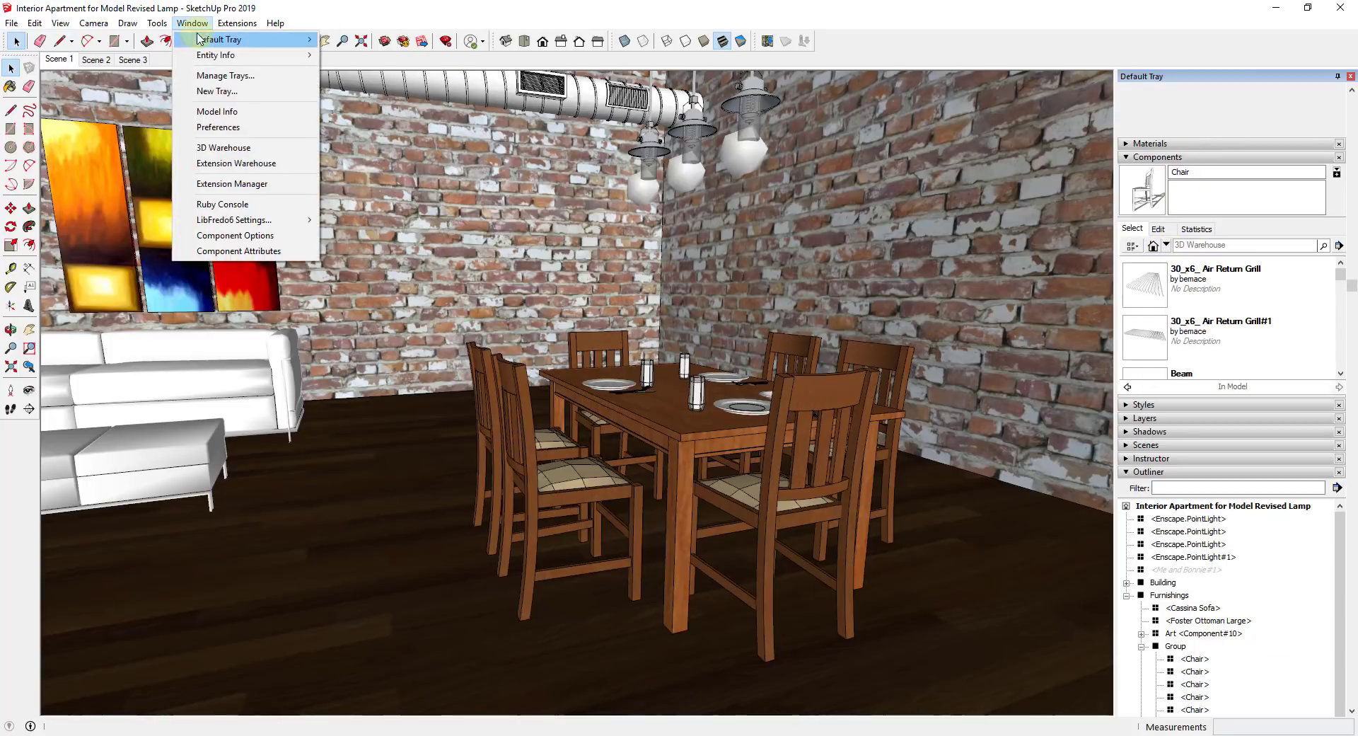
Step: Download the Acorn farmhouse Chair from 3D Warehouse and confirm loading it into the model
{"action": "left_click", "coordinate": [224, 147]}
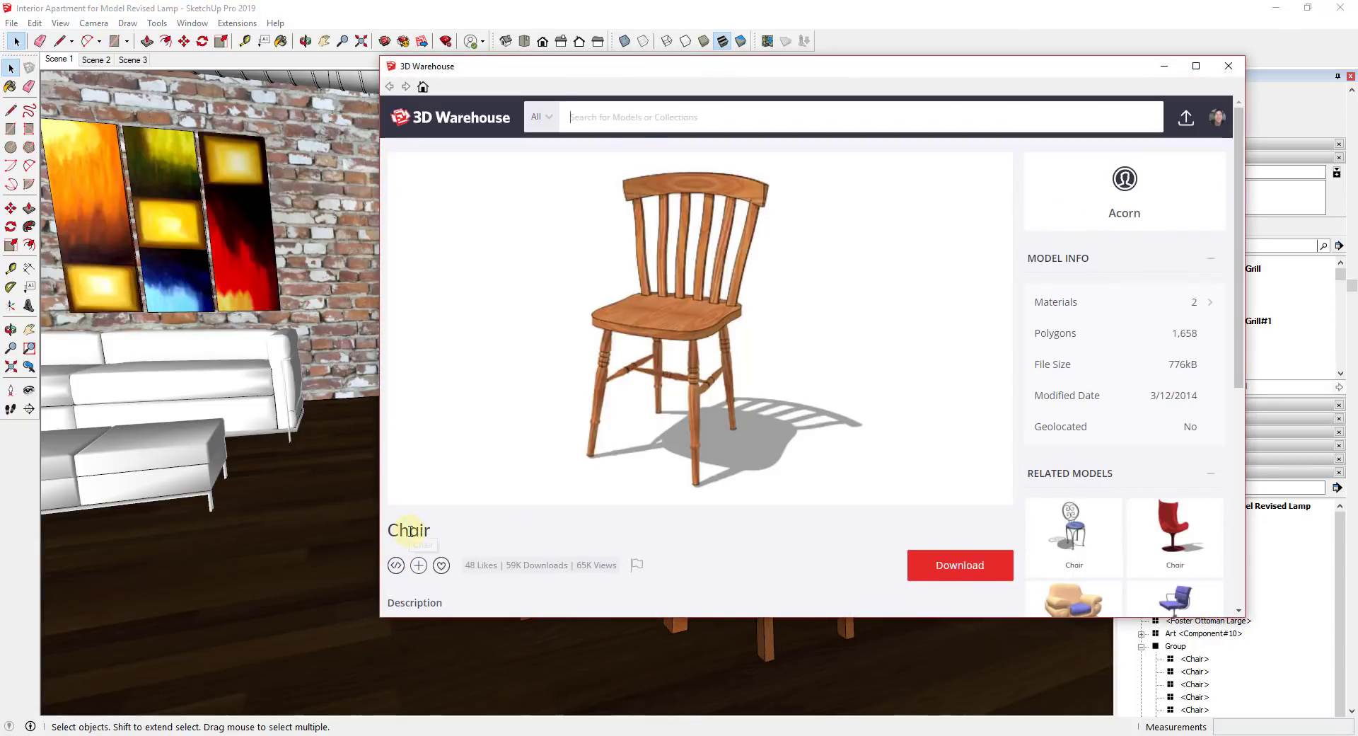
{"action": "mouse_move", "coordinate": [1137, 215]}
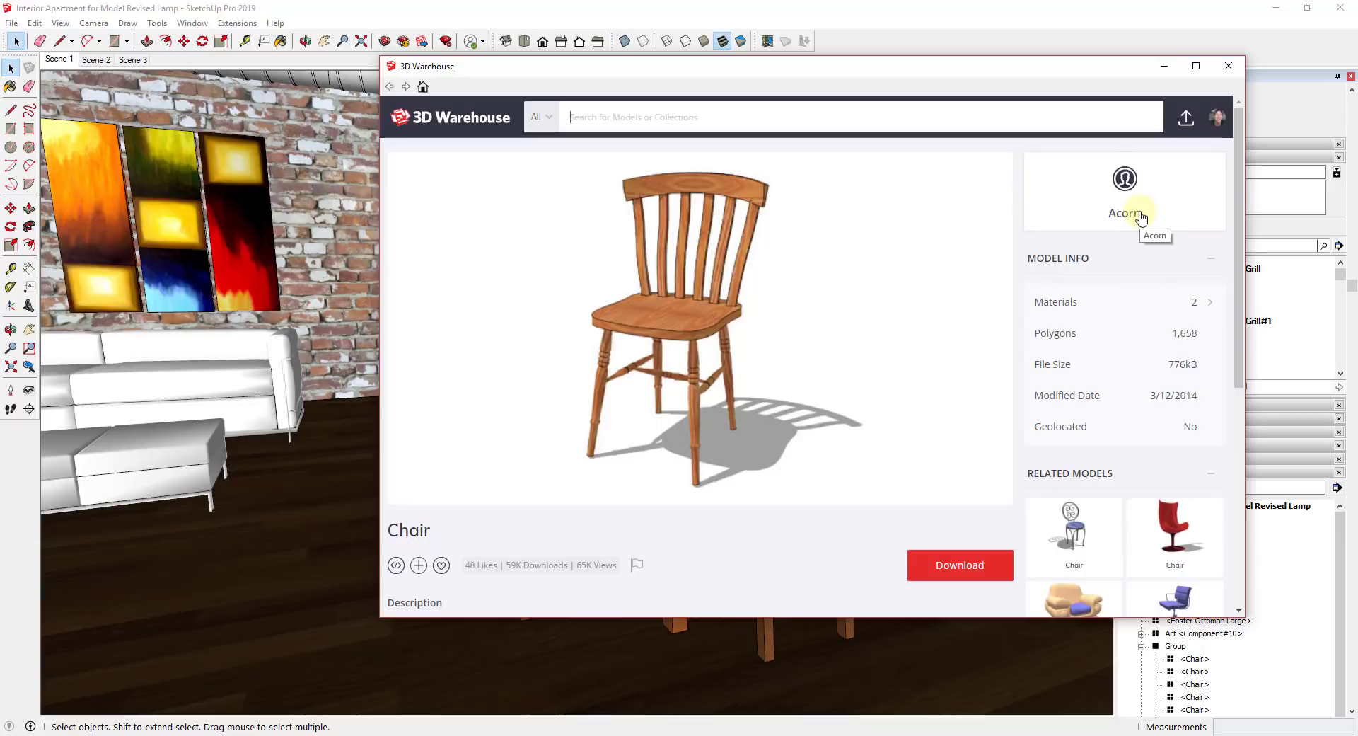
{"action": "mouse_move", "coordinate": [749, 390]}
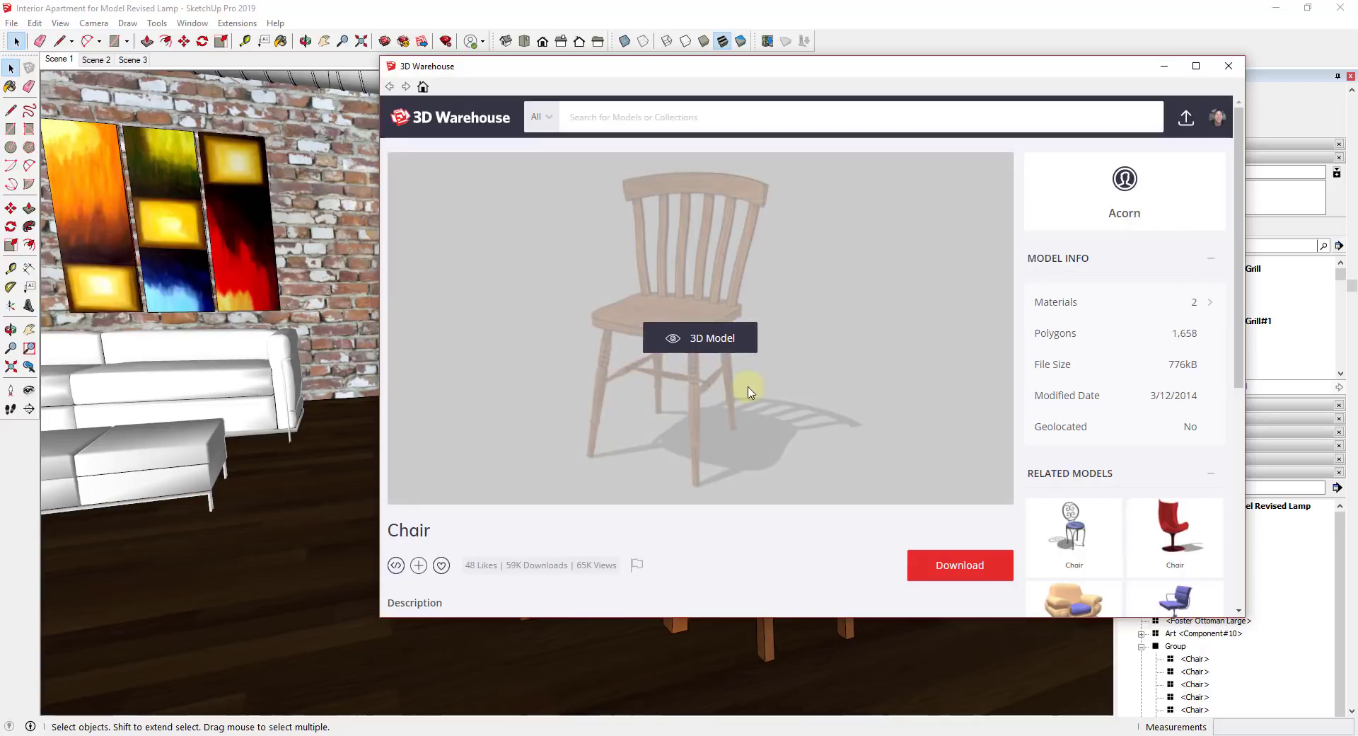
{"action": "scroll", "scroll_direction": "down", "scroll_amount": 3}
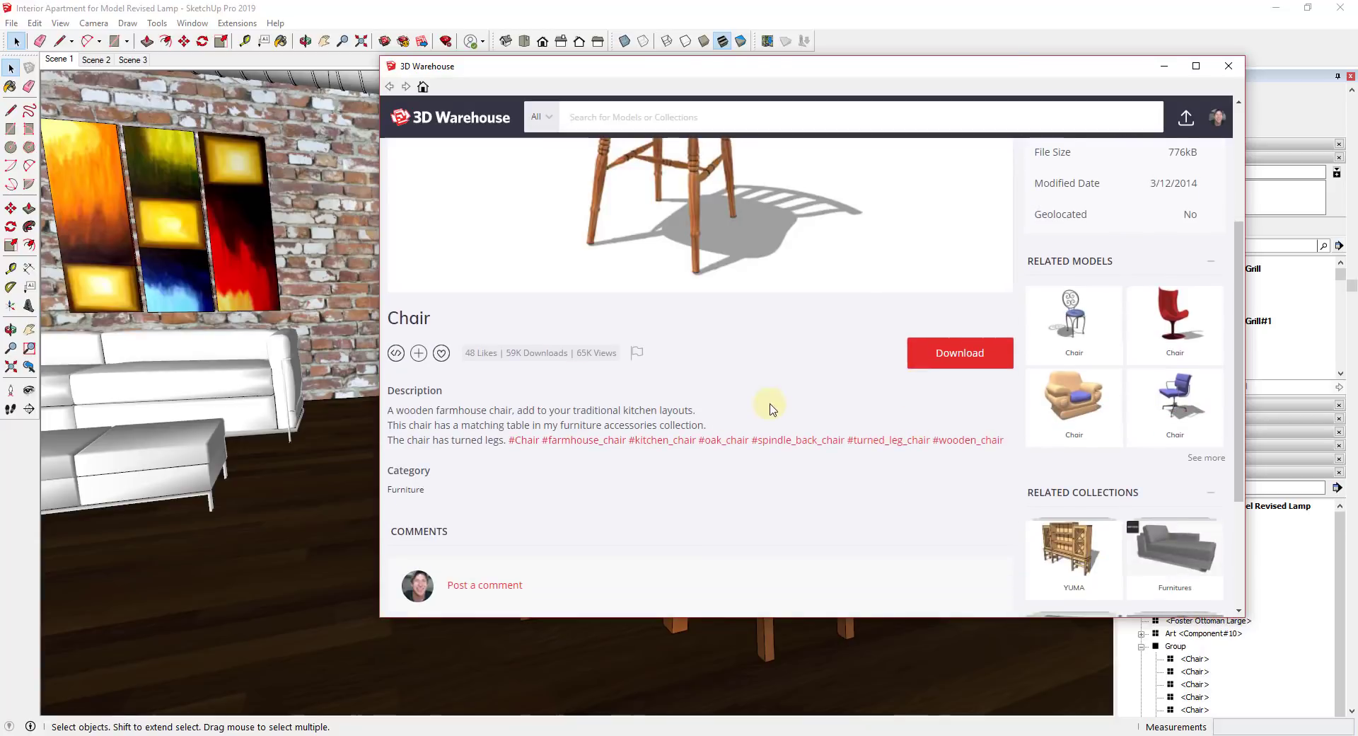
{"action": "scroll", "scroll_direction": "up", "scroll_amount": 3}
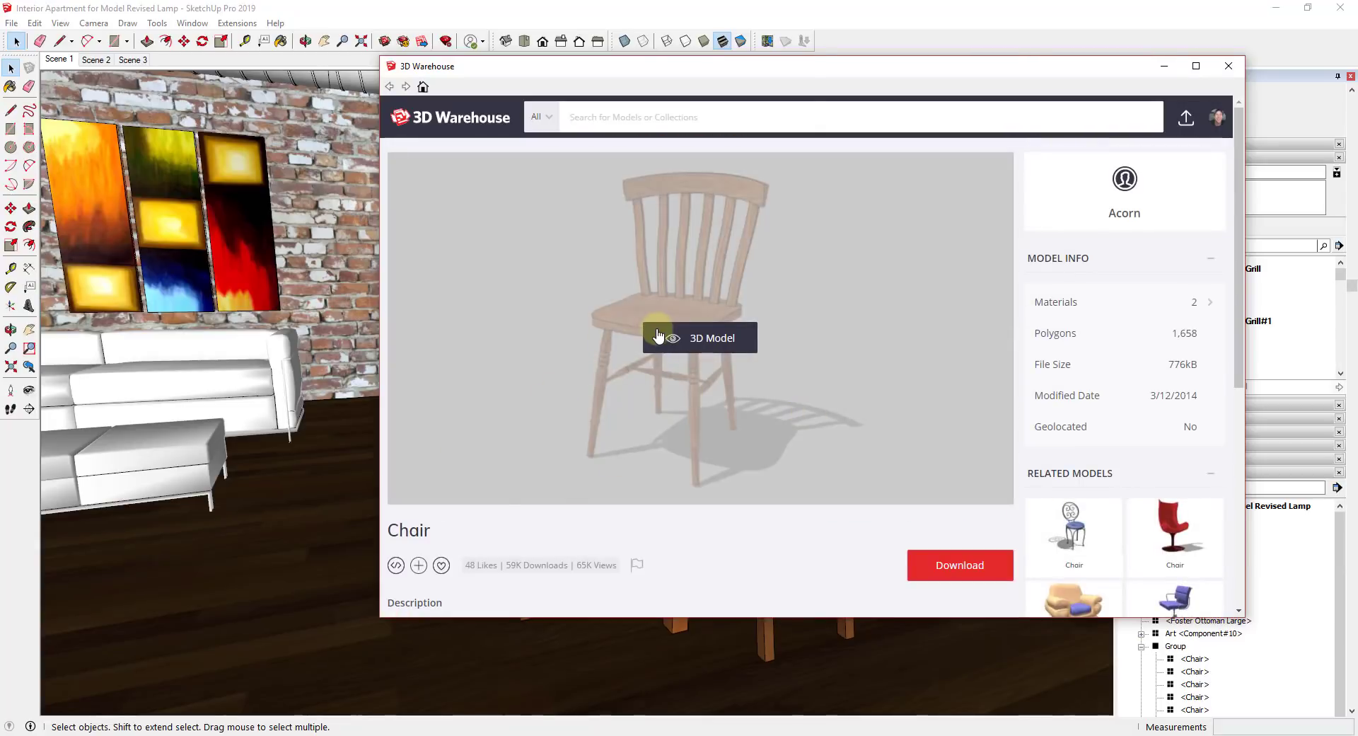
{"action": "left_click", "coordinate": [959, 565]}
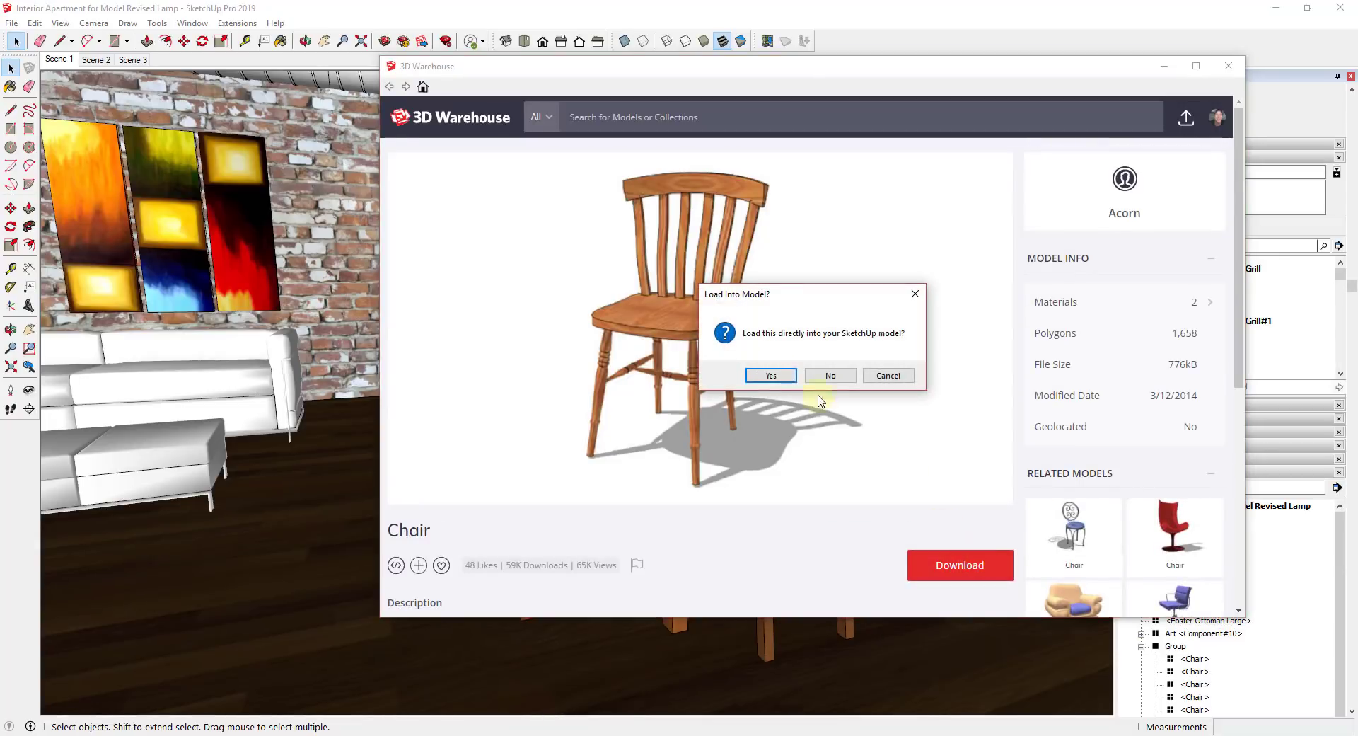
{"action": "left_click", "coordinate": [770, 375]}
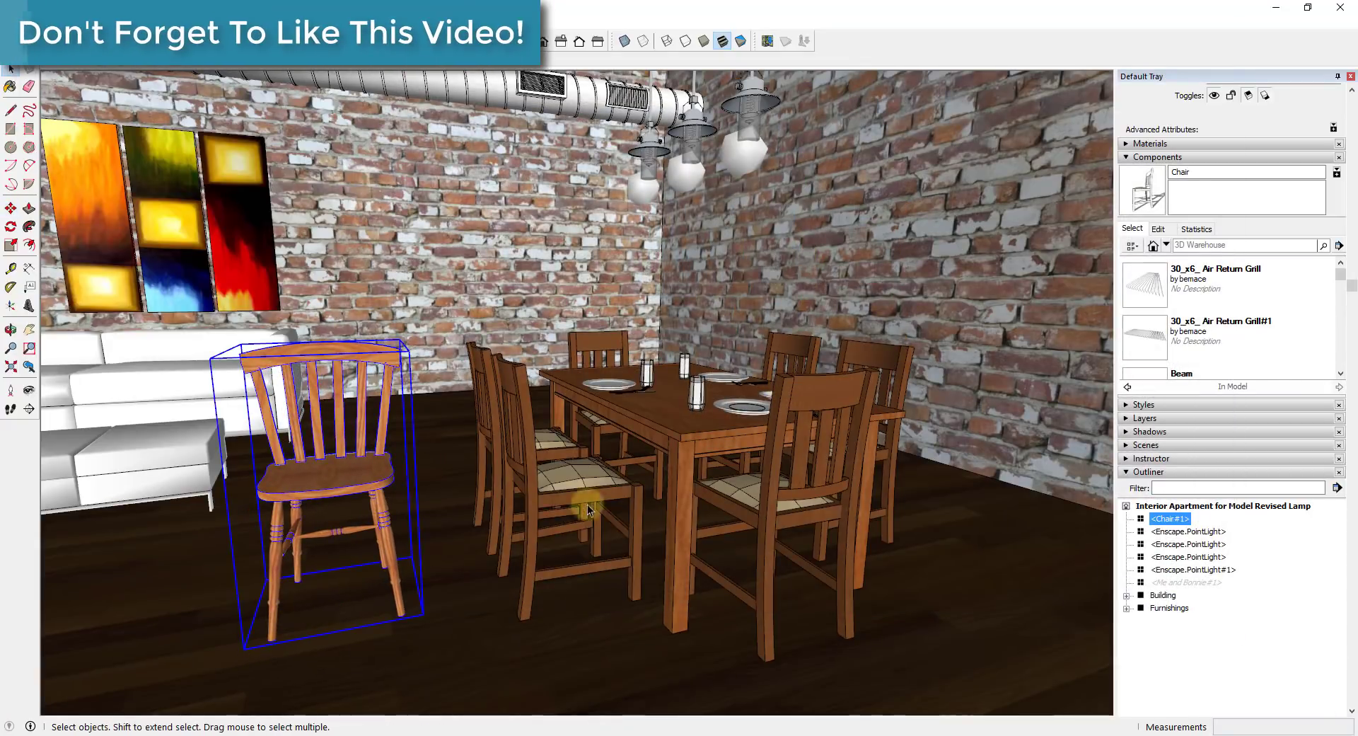
Step: Drop the downloaded Chair#1 component into the room near the dining table
{"action": "left_click", "coordinate": [1169, 607]}
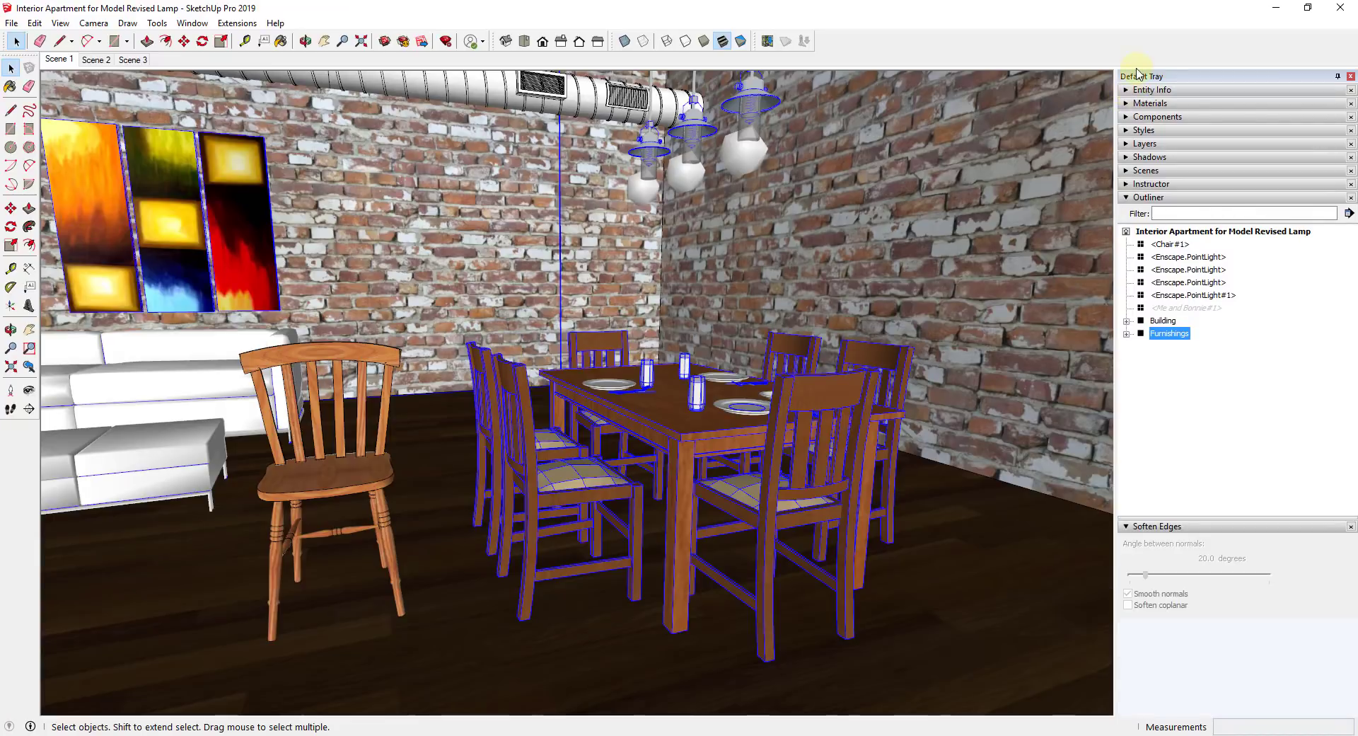
{"action": "mouse_move", "coordinate": [1130, 121]}
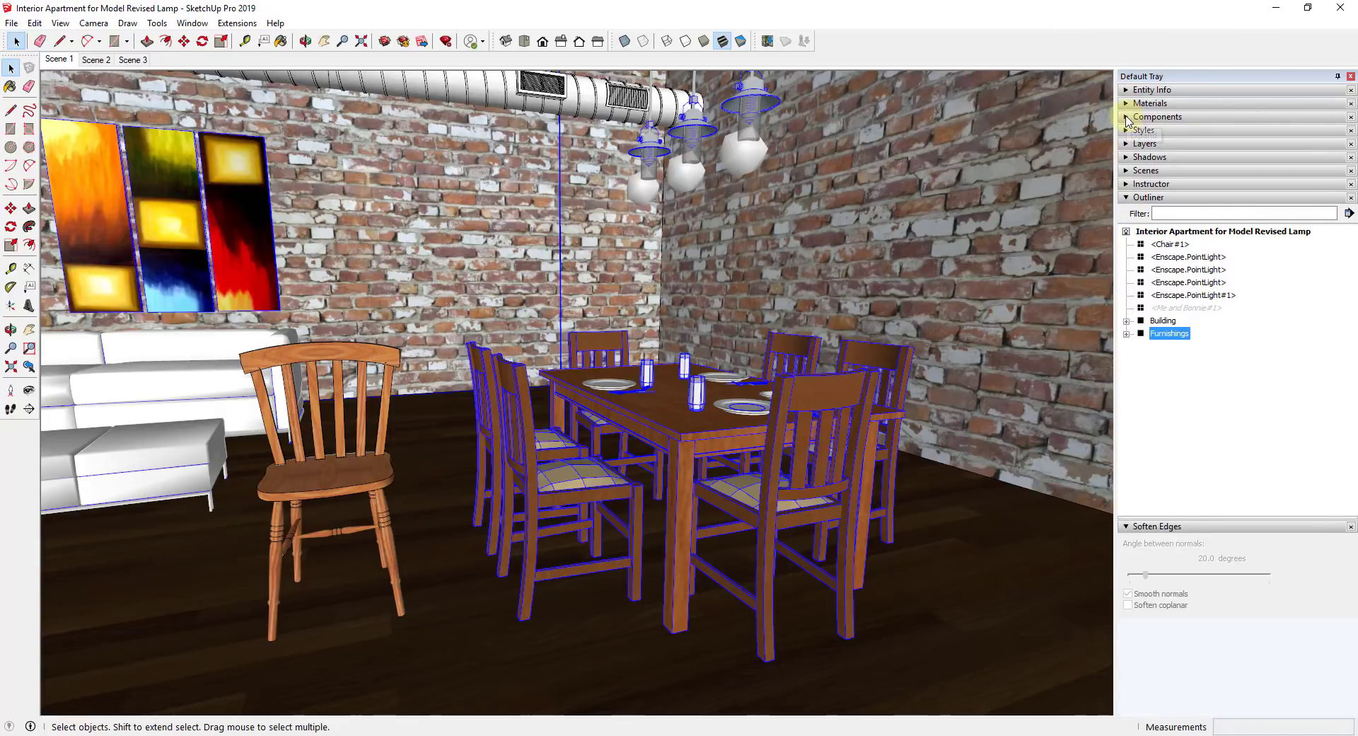
Step: Expand the Components panel and browse the In Model list showing Chair and Chair#1
{"action": "left_click", "coordinate": [1158, 115]}
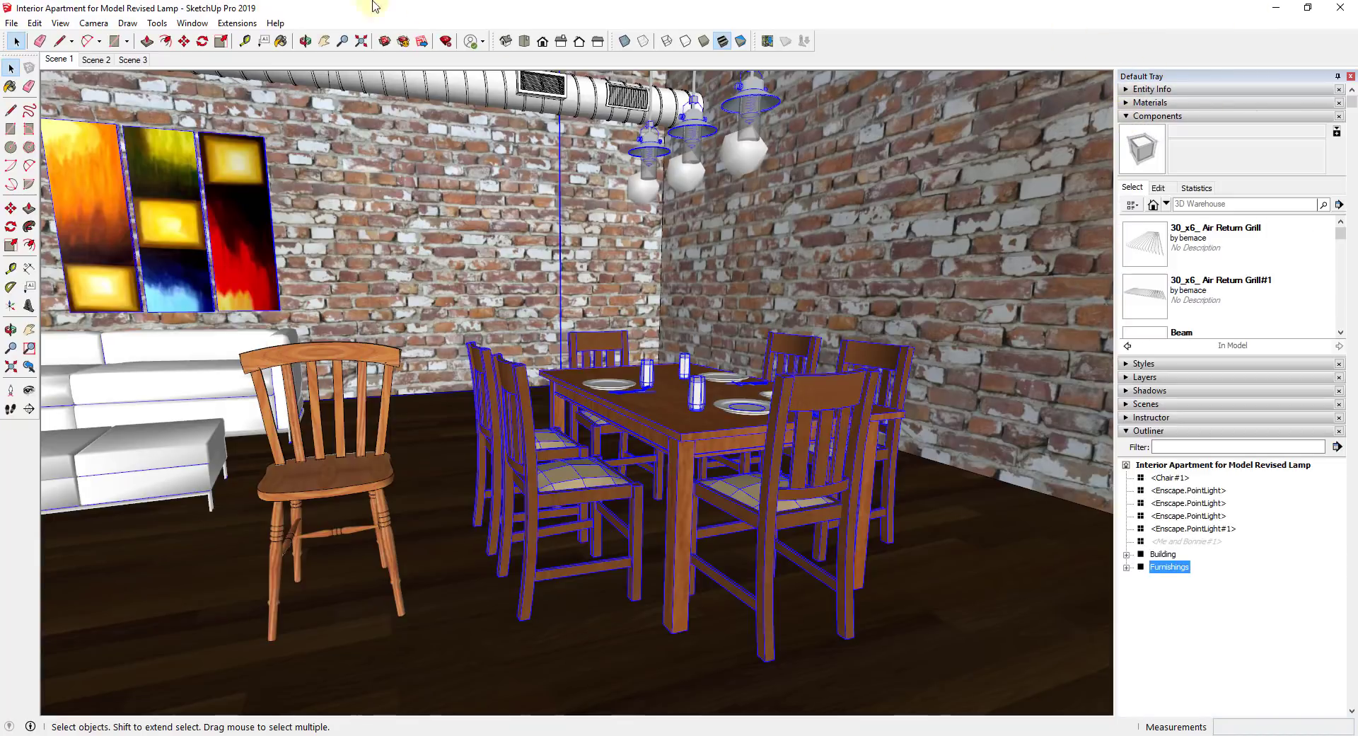
{"action": "left_click", "coordinate": [191, 23]}
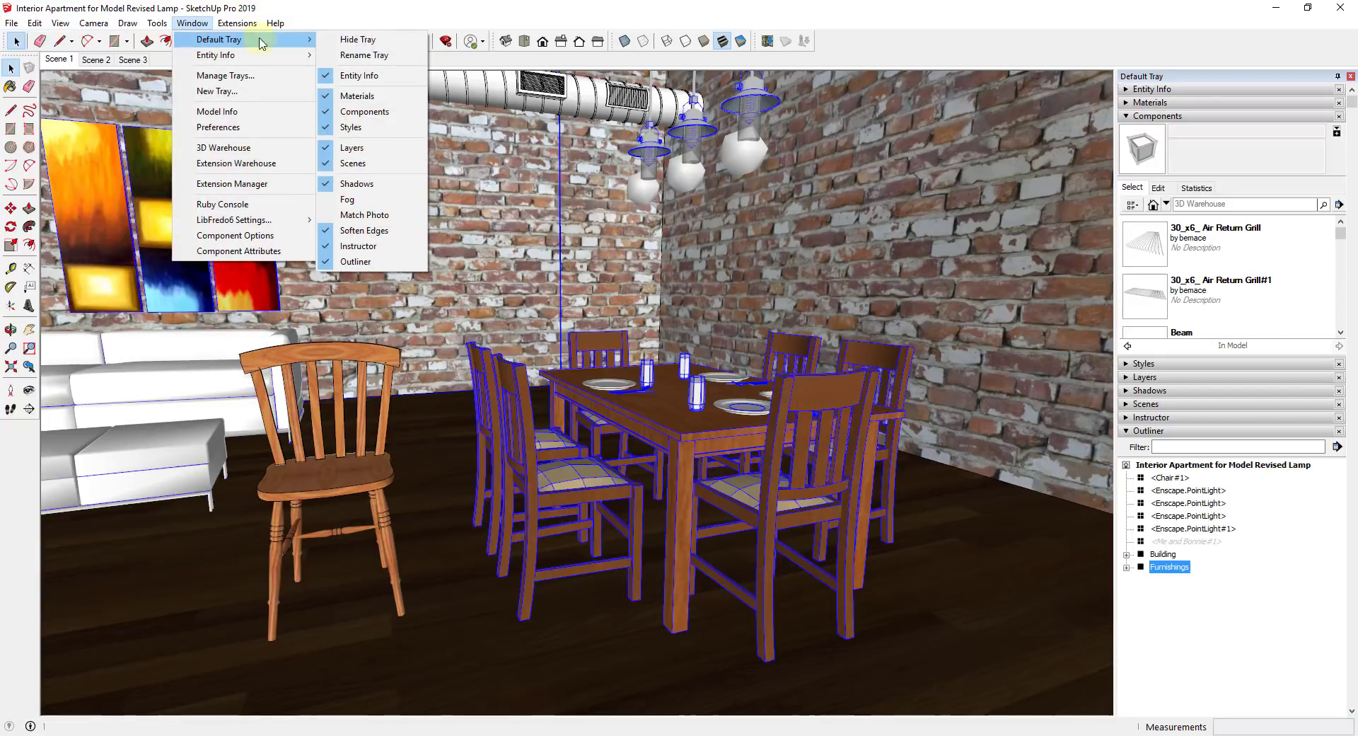
{"action": "mouse_move", "coordinate": [368, 117]}
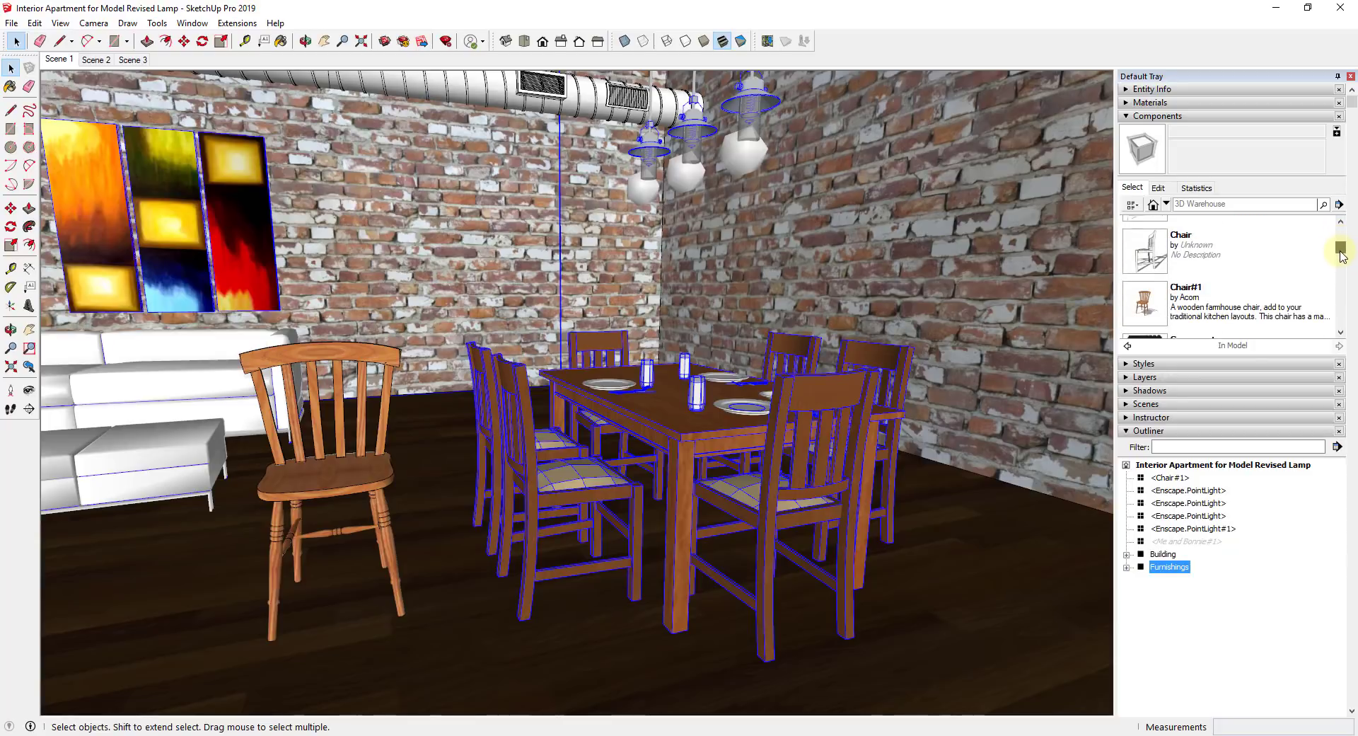
{"action": "scroll", "scroll_direction": "down", "scroll_amount": 3}
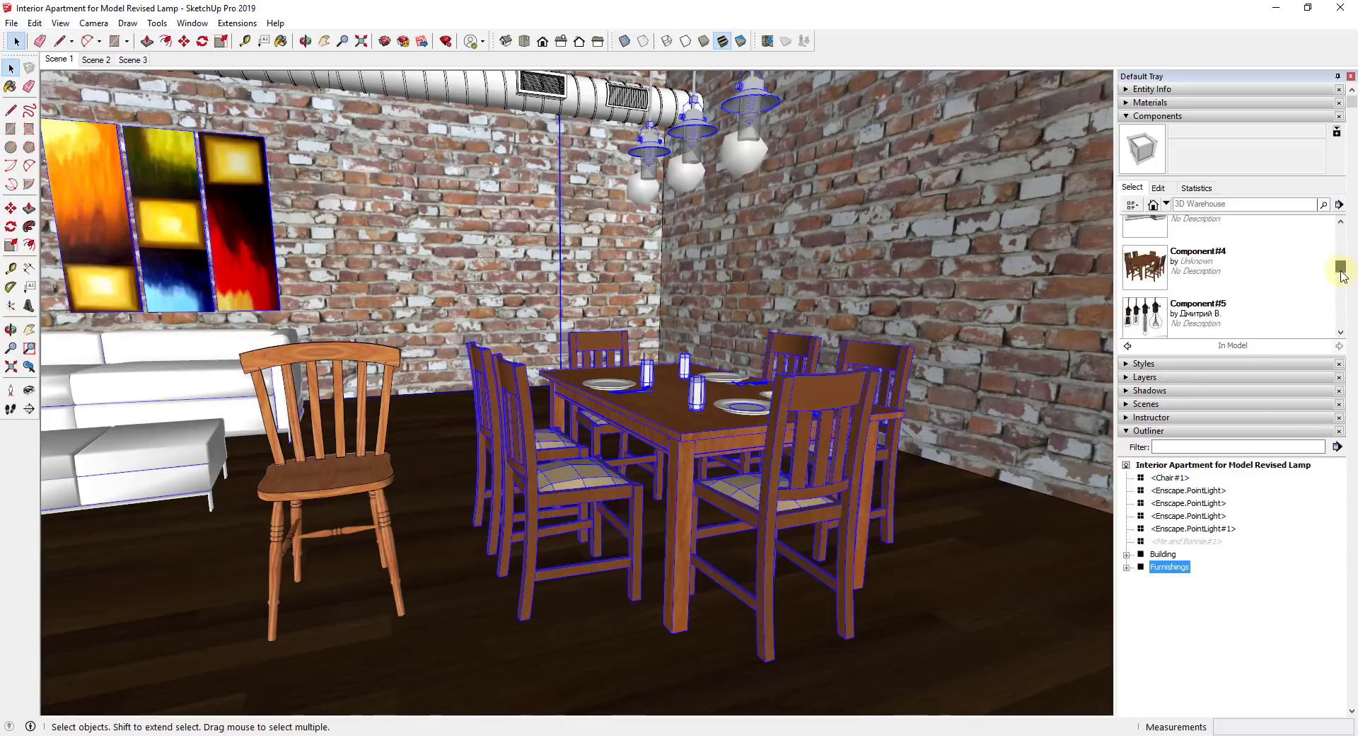
{"action": "scroll", "scroll_direction": "down", "scroll_amount": 3}
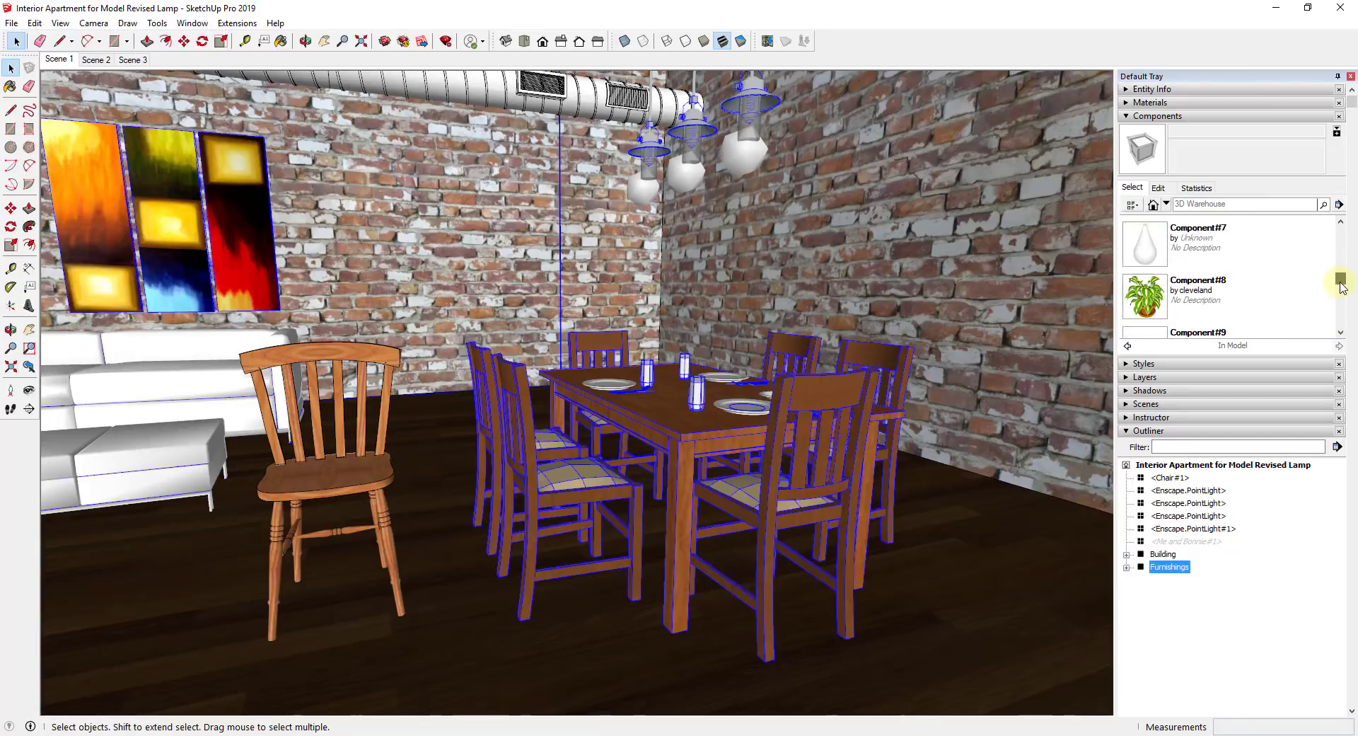
{"action": "scroll", "scroll_direction": "down", "scroll_amount": 3}
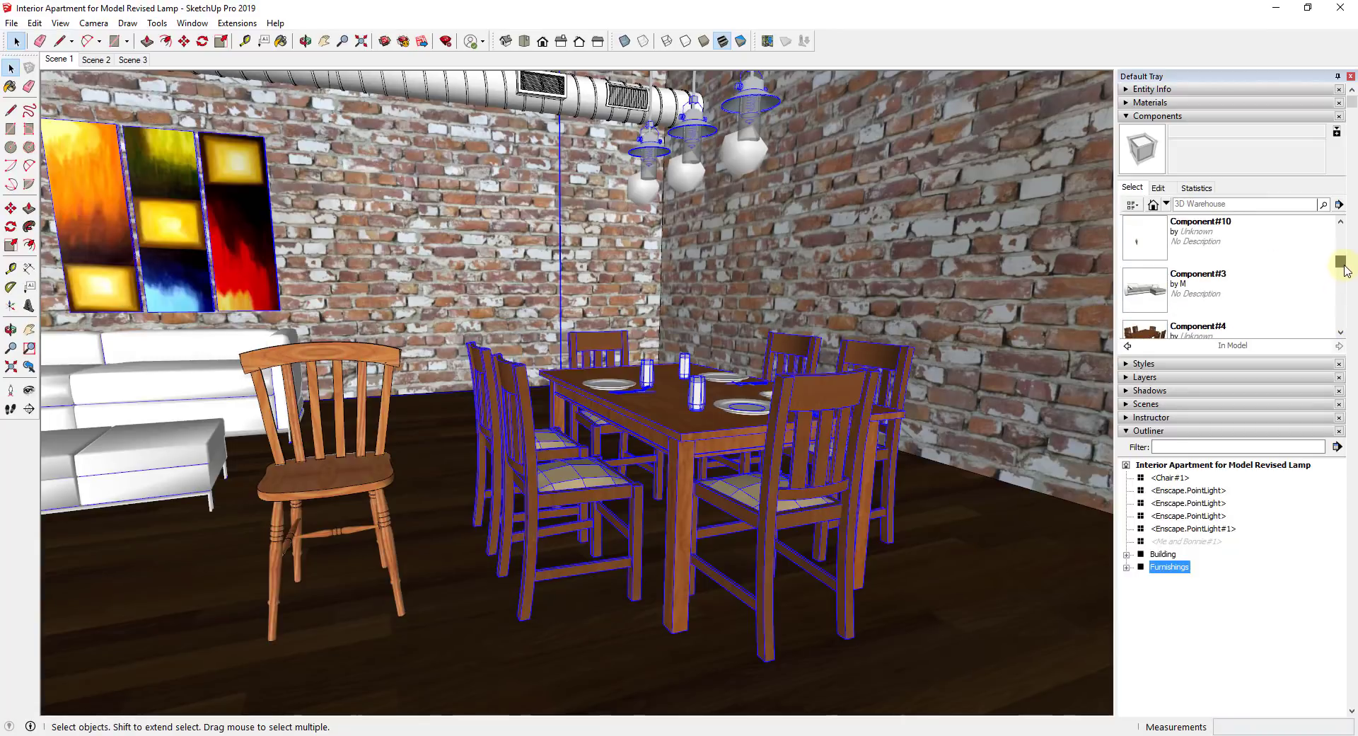
{"action": "scroll", "scroll_direction": "up", "scroll_amount": 3}
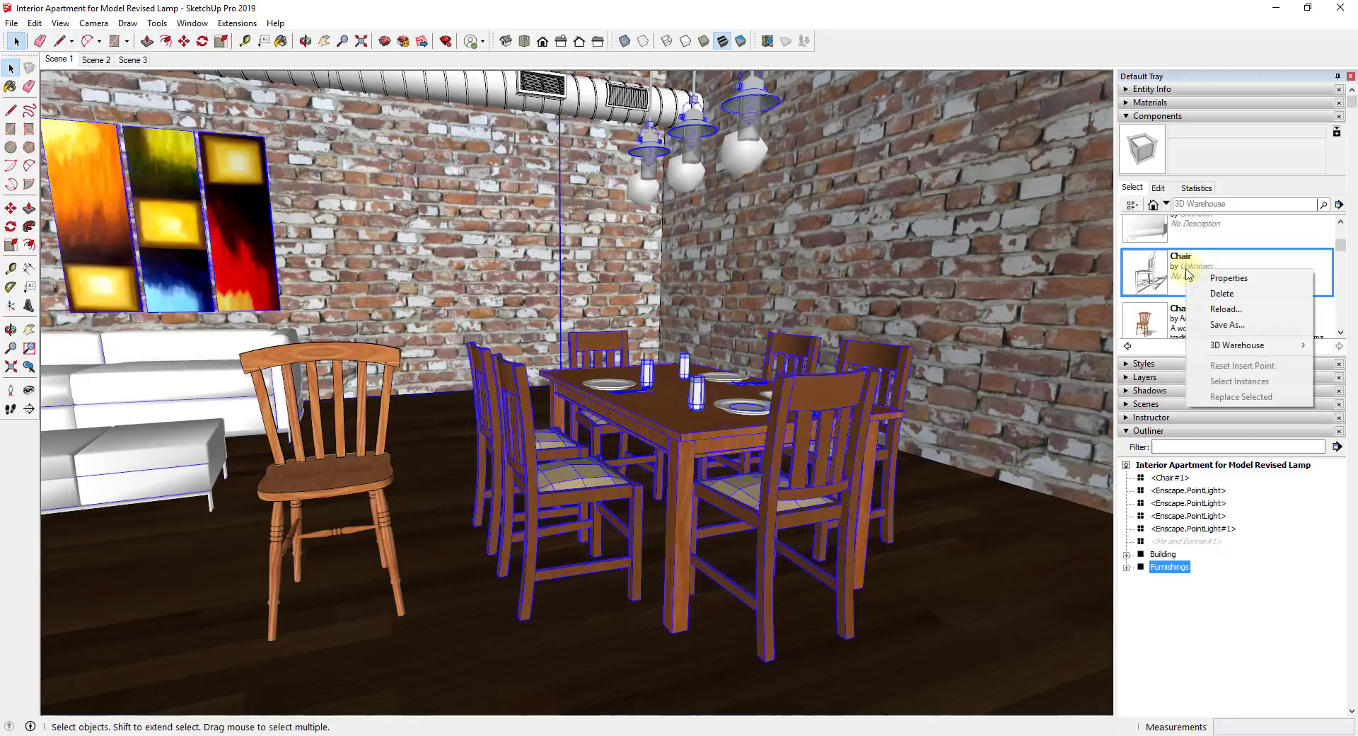
{"action": "mouse_move", "coordinate": [1223, 309]}
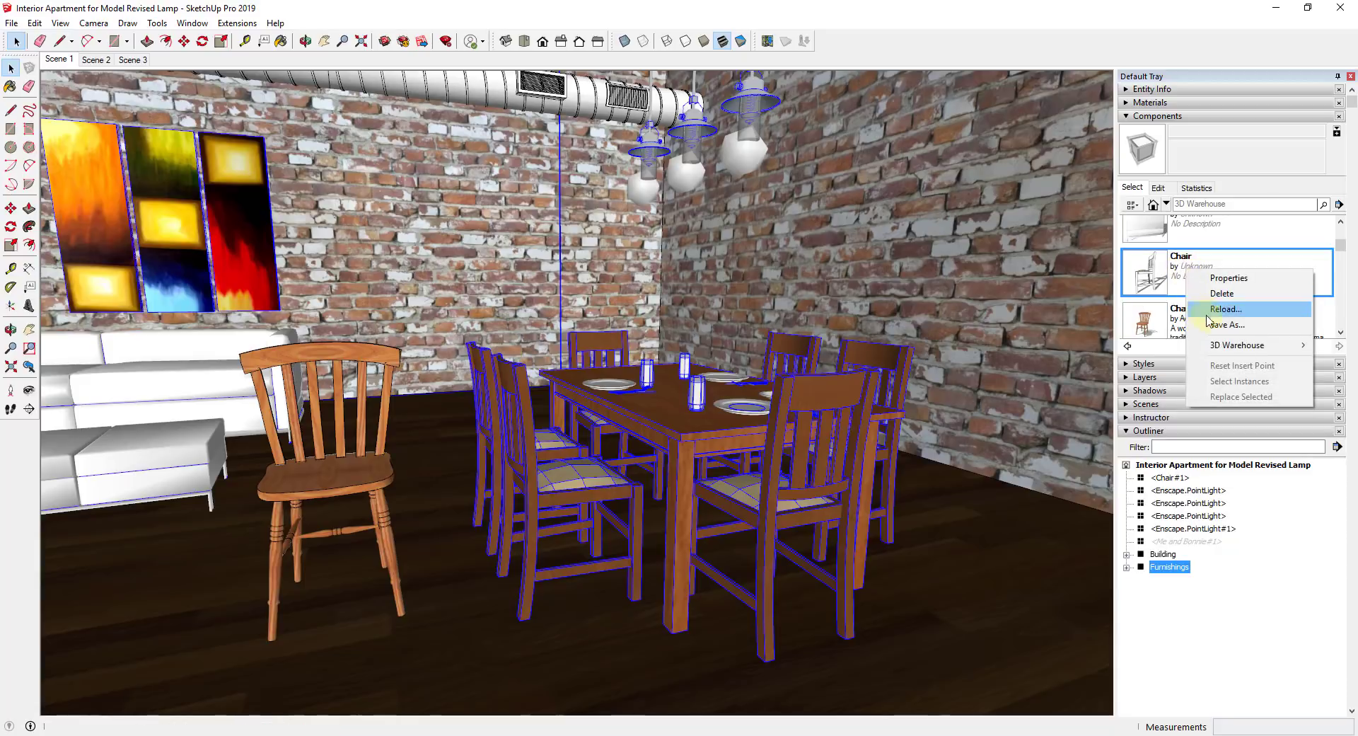
{"action": "mouse_move", "coordinate": [1254, 381]}
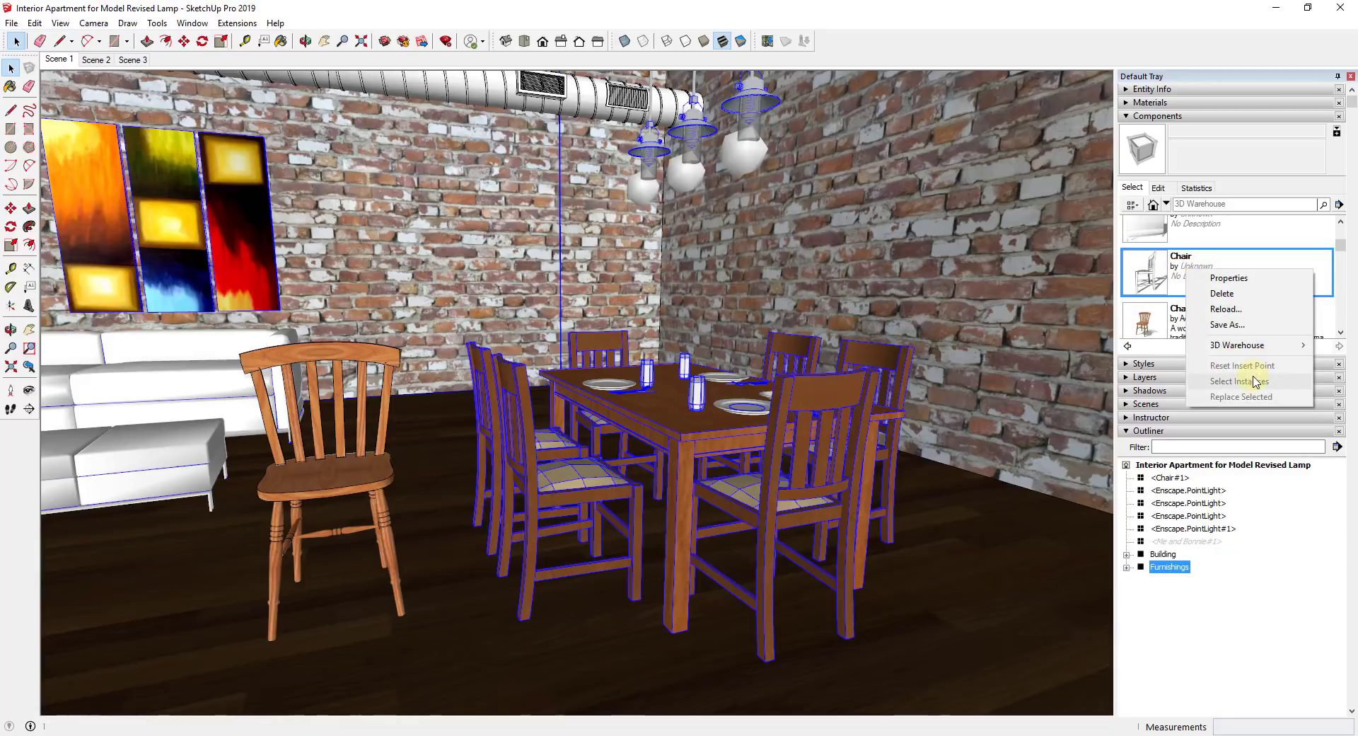
{"action": "mouse_move", "coordinate": [1248, 396]}
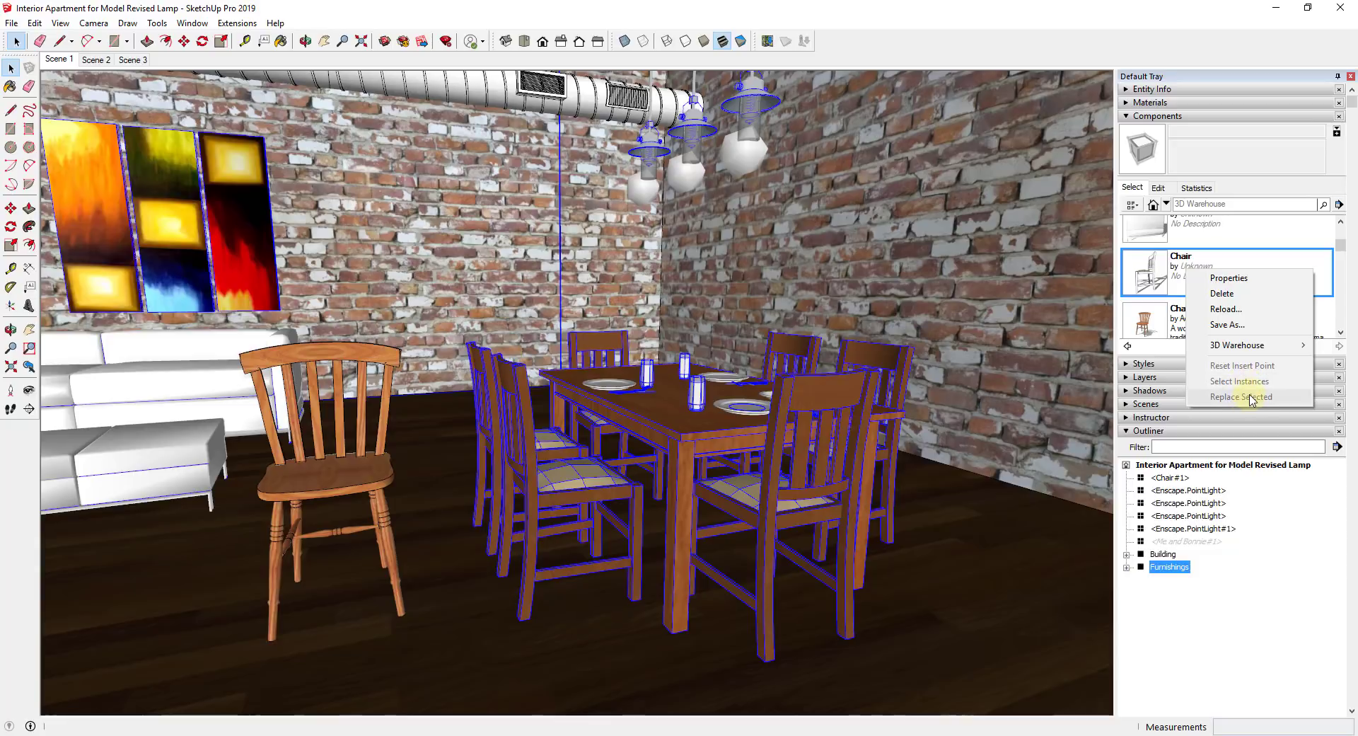
{"action": "mouse_move", "coordinate": [1252, 386]}
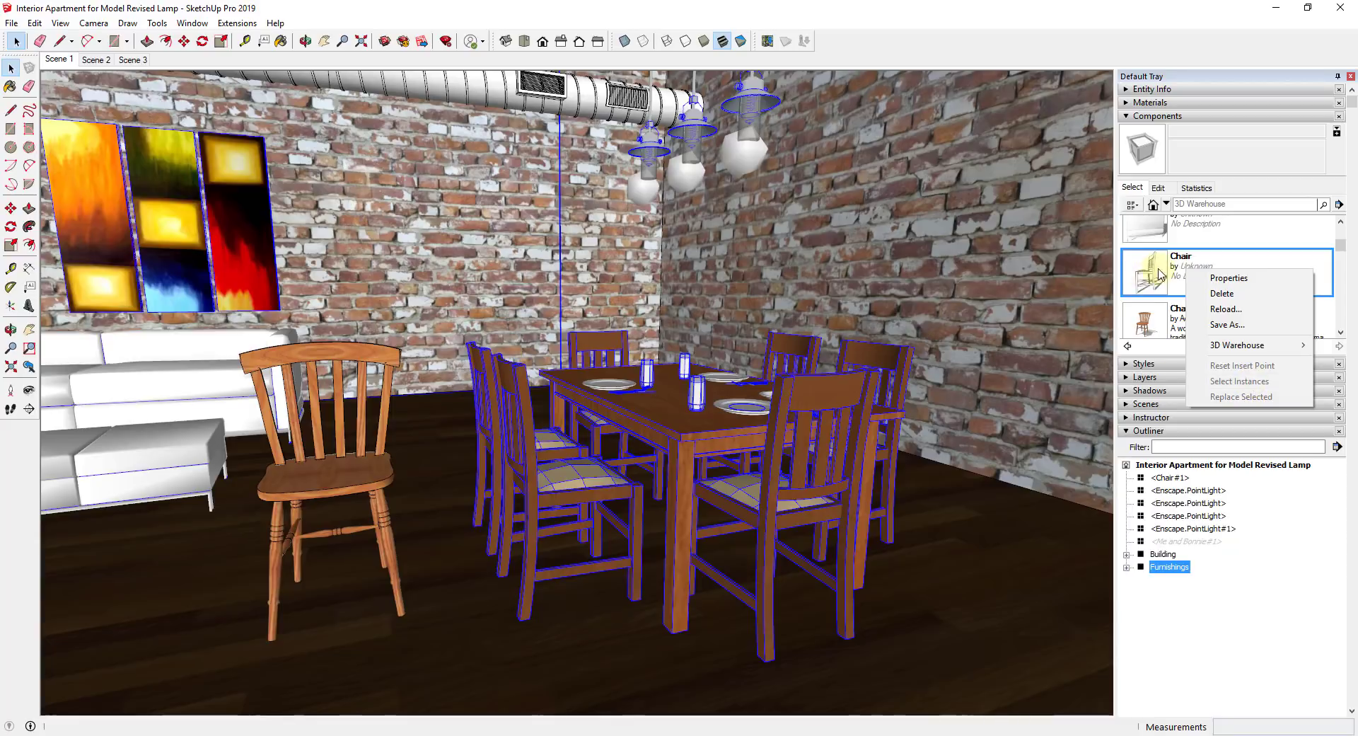
{"action": "mouse_move", "coordinate": [823, 474]}
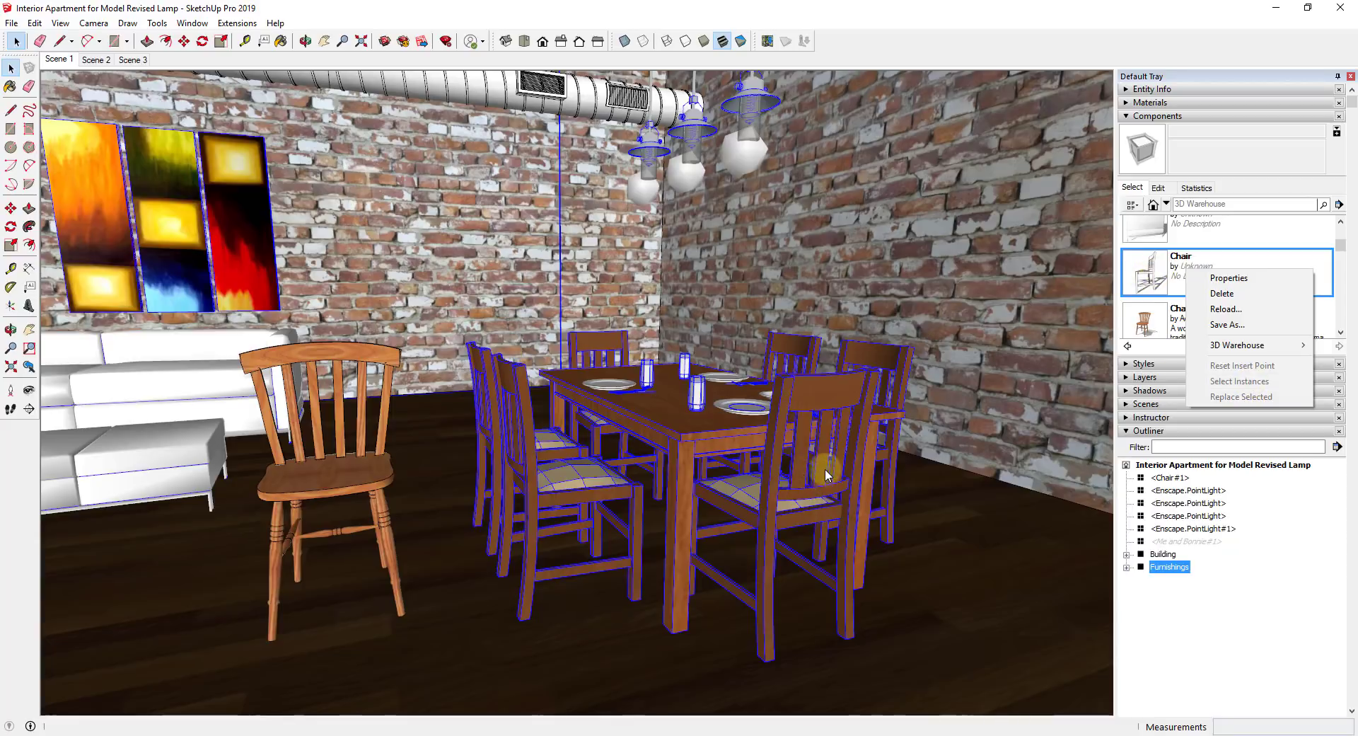
{"action": "mouse_move", "coordinate": [819, 449]}
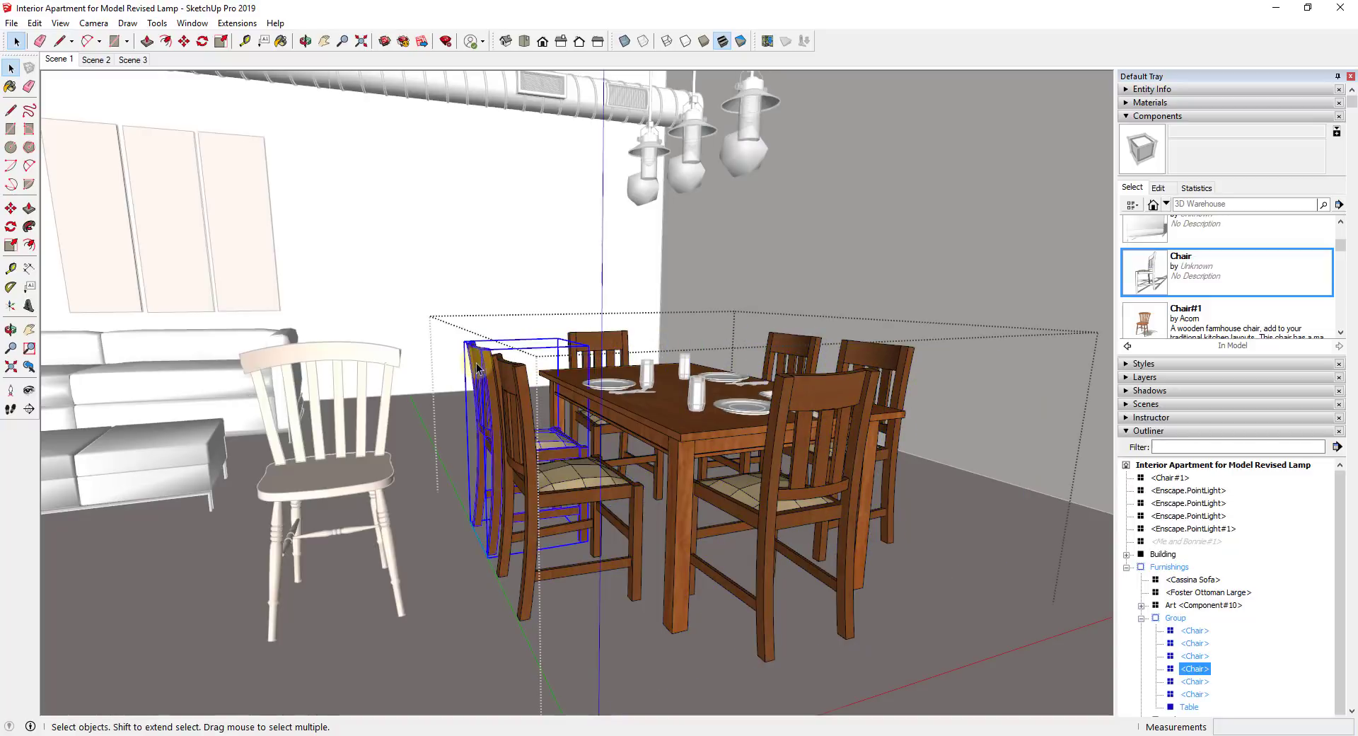
Step: Use Select Instances on the Chair component to select all six old dining chairs
{"action": "left_click", "coordinate": [883, 346]}
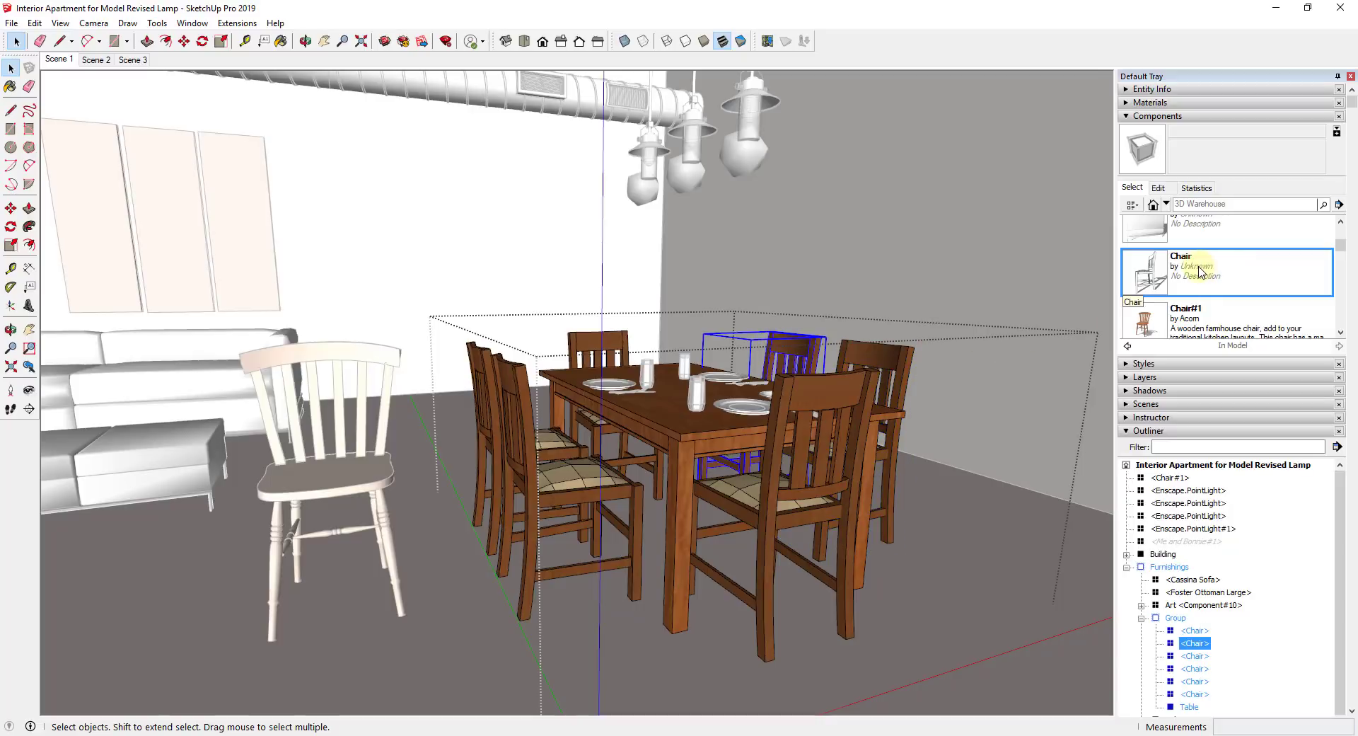
{"action": "right_click", "coordinate": [1191, 269]}
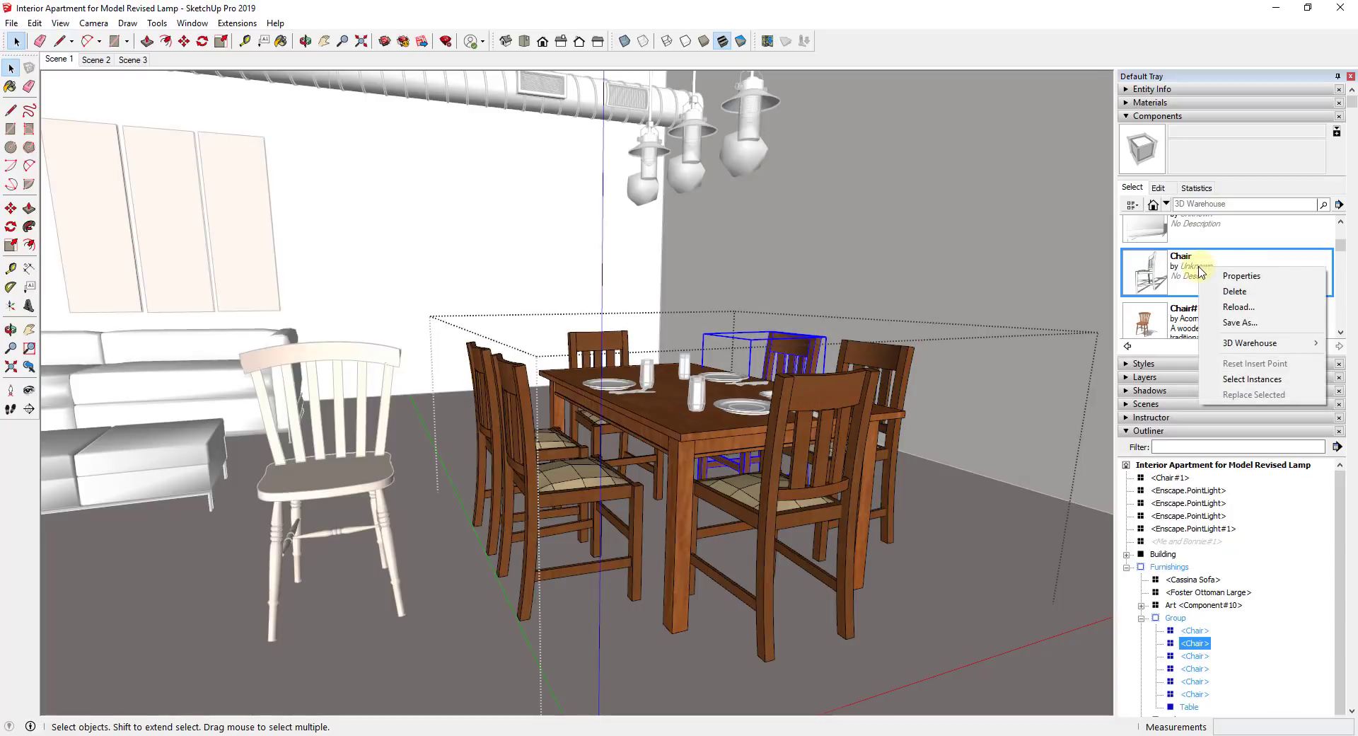
{"action": "left_click", "coordinate": [1252, 379]}
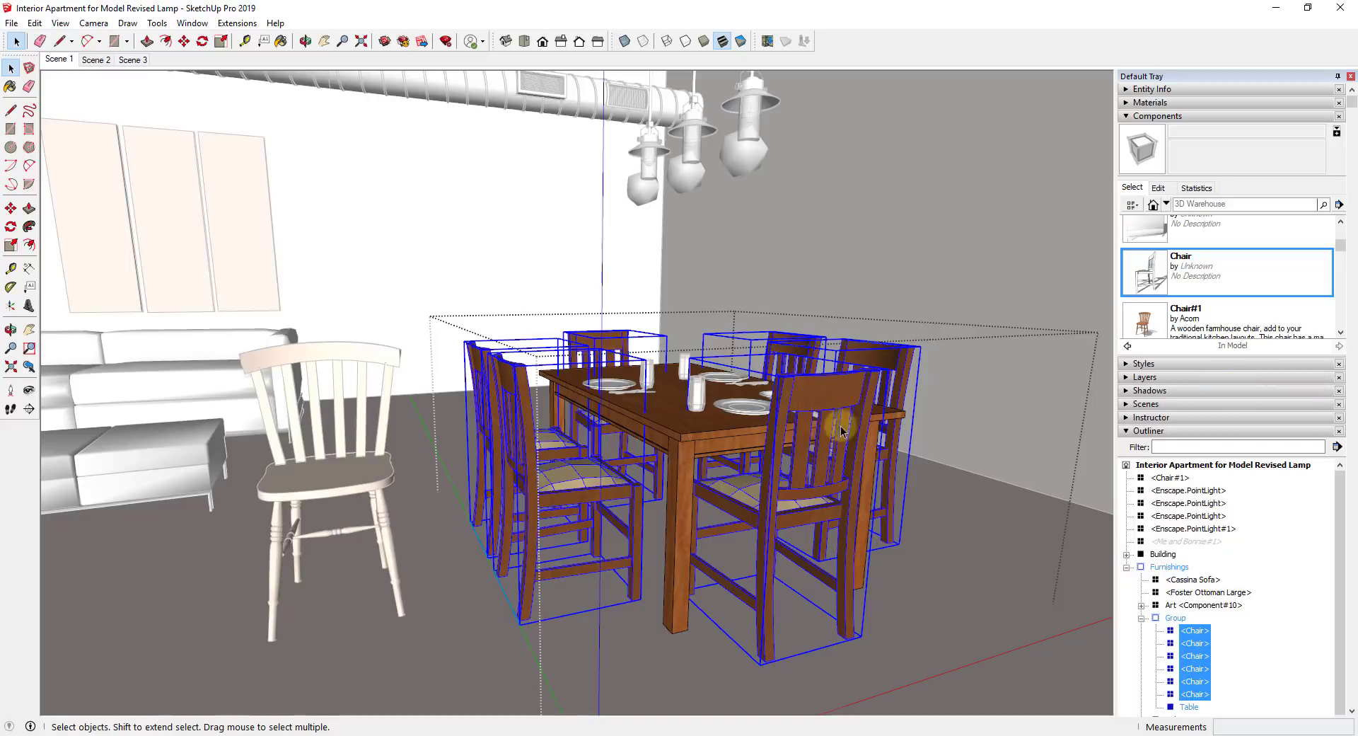
{"action": "mouse_move", "coordinate": [739, 437]}
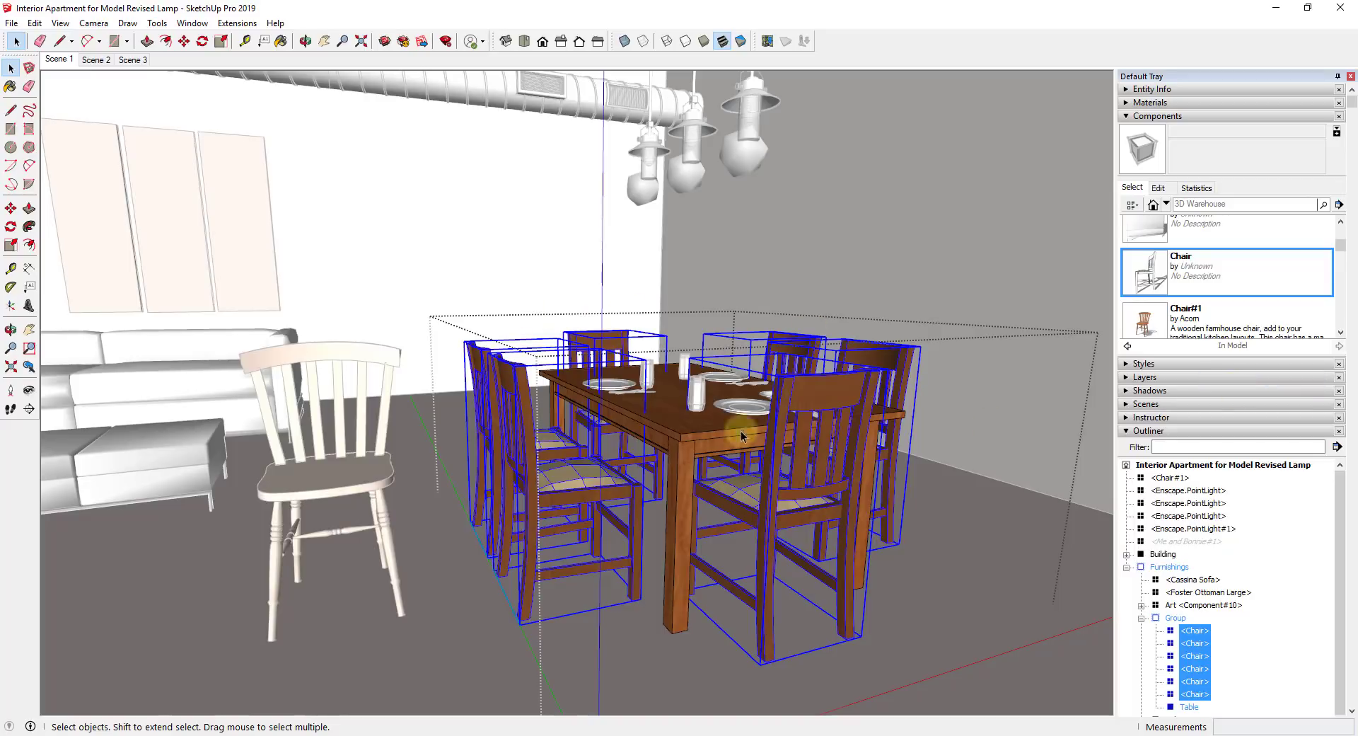
{"action": "mouse_move", "coordinate": [853, 450]}
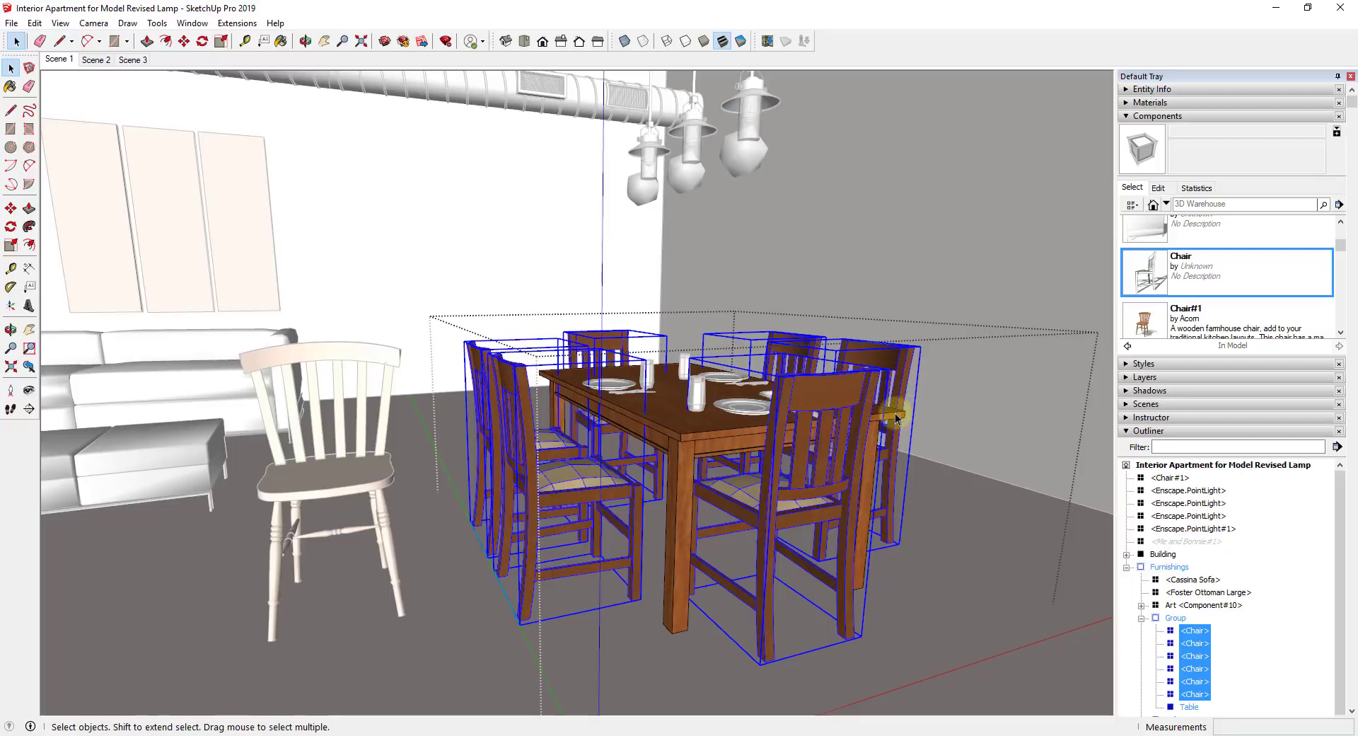
{"action": "mouse_move", "coordinate": [750, 468]}
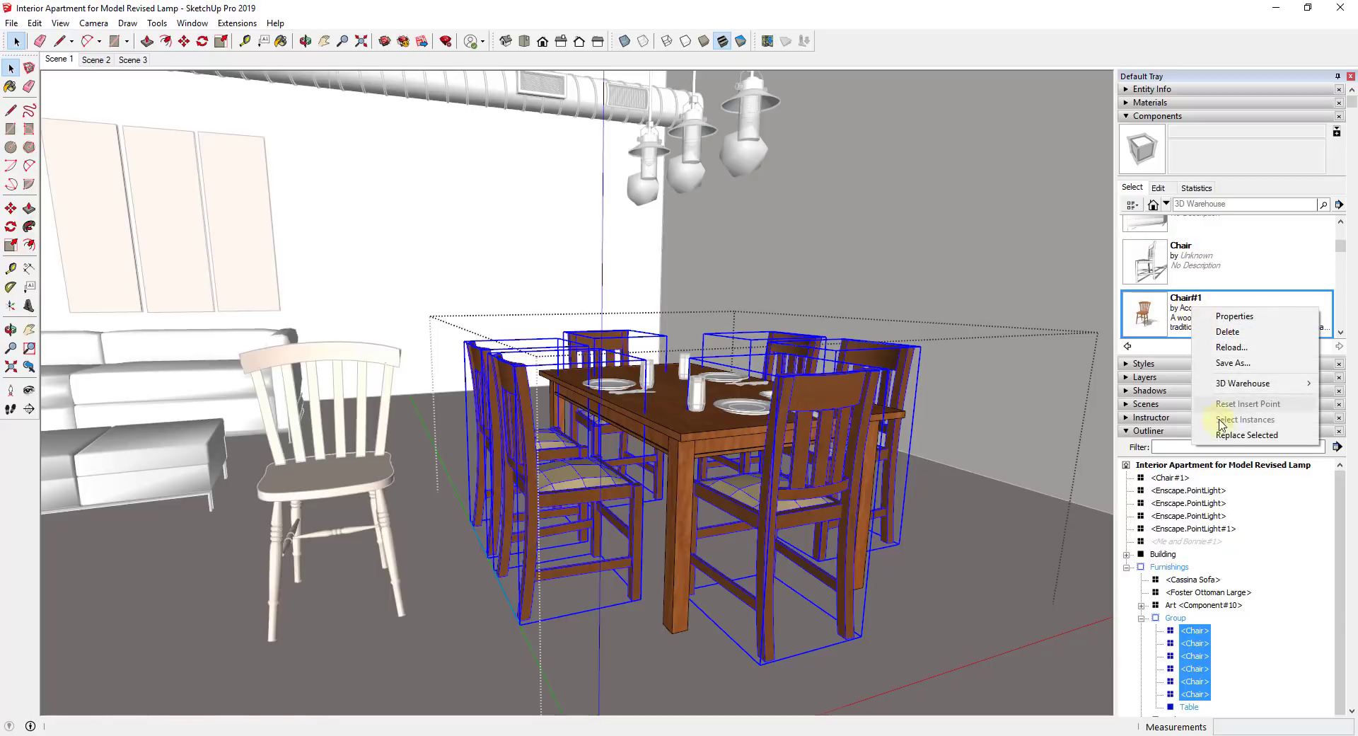
Step: Replace the six selected chairs with the farmhouse Chair#1 component via Replace Selected
{"action": "left_click", "coordinate": [1247, 434]}
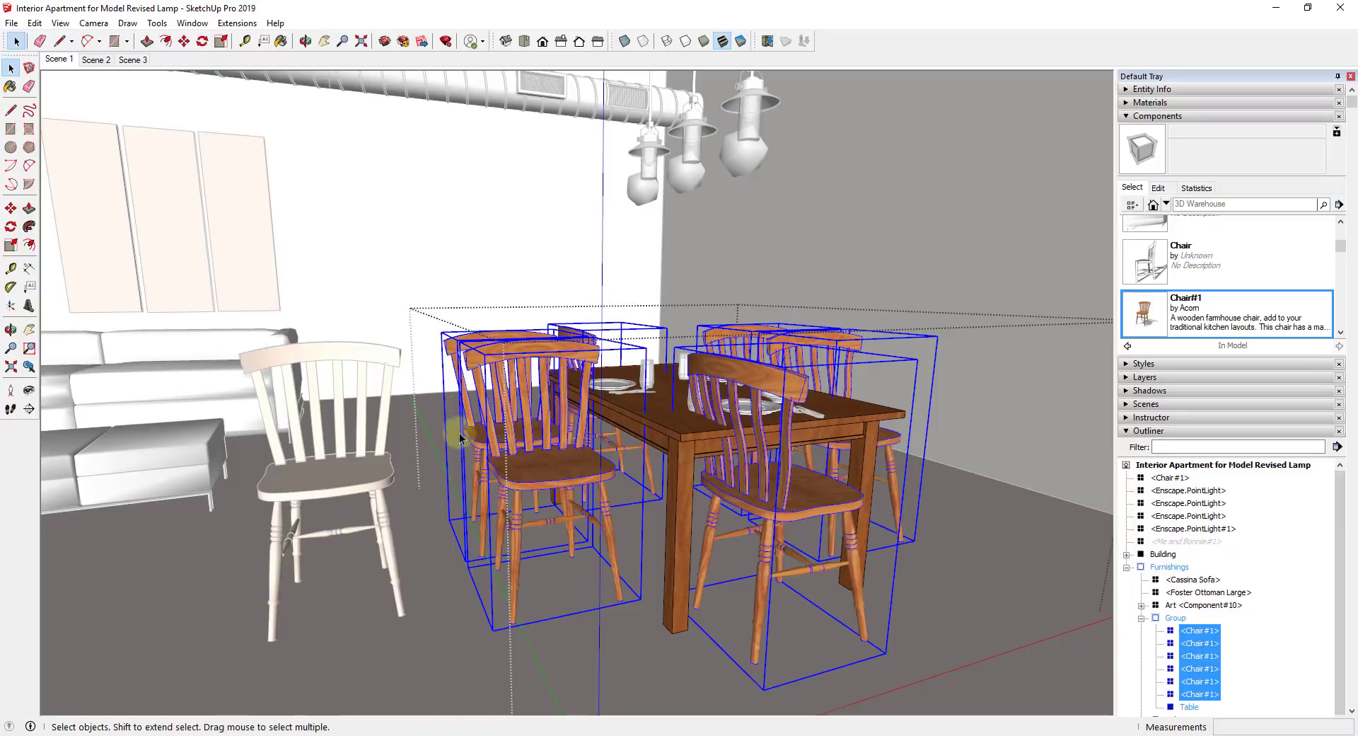
{"action": "mouse_move", "coordinate": [839, 517]}
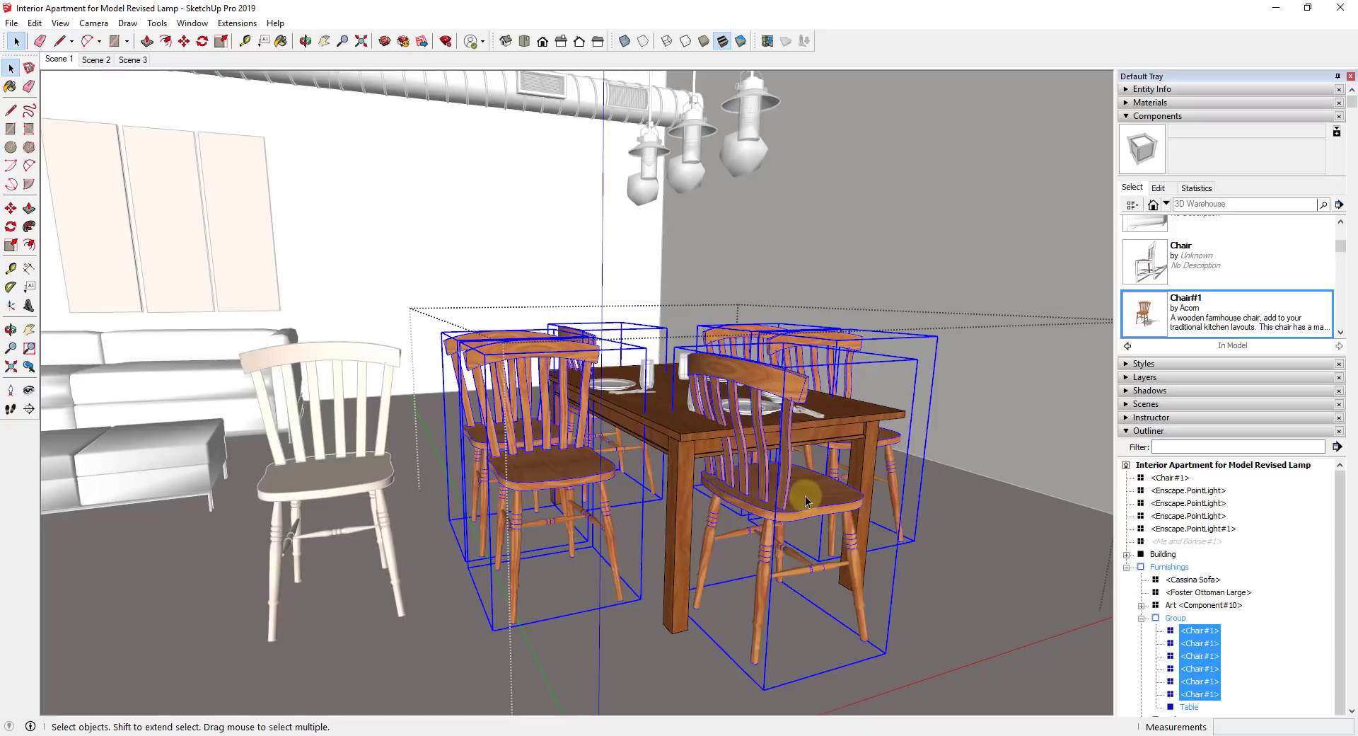
{"action": "mouse_move", "coordinate": [759, 669]}
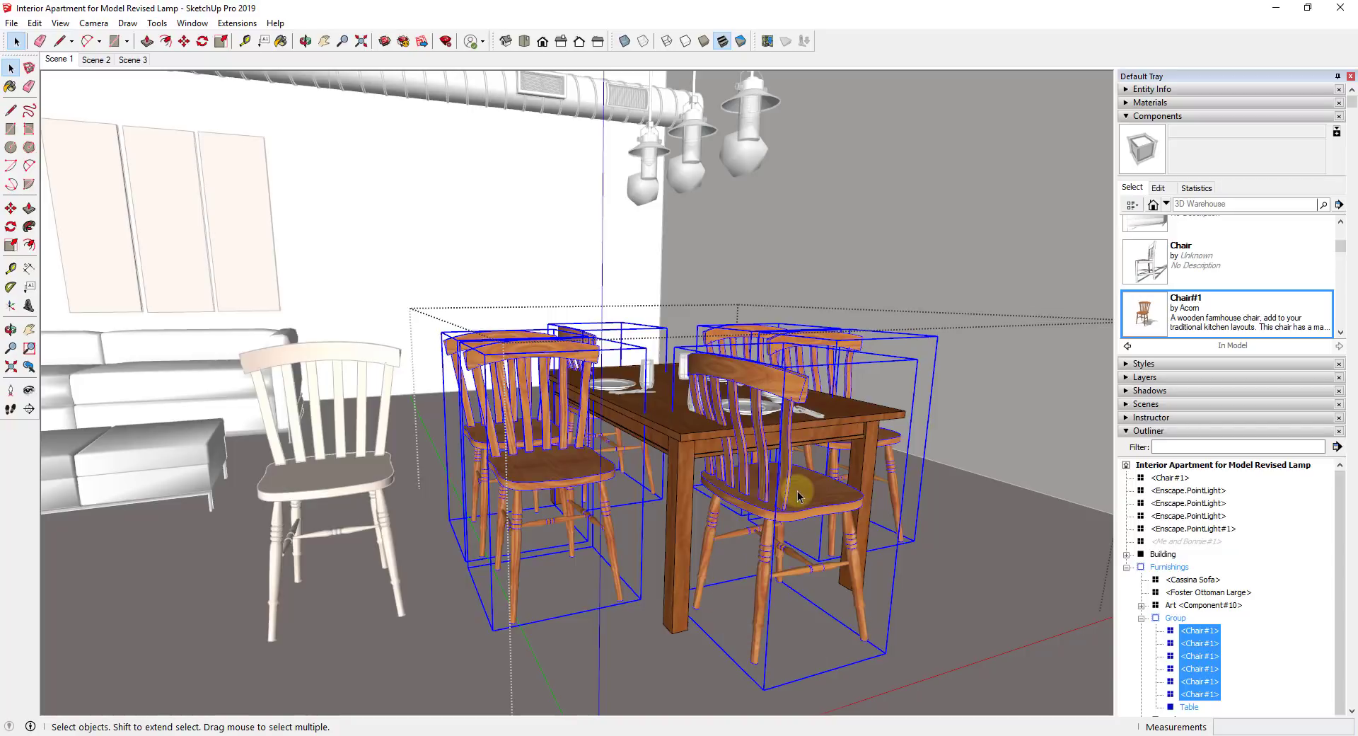
{"action": "mouse_move", "coordinate": [800, 491]}
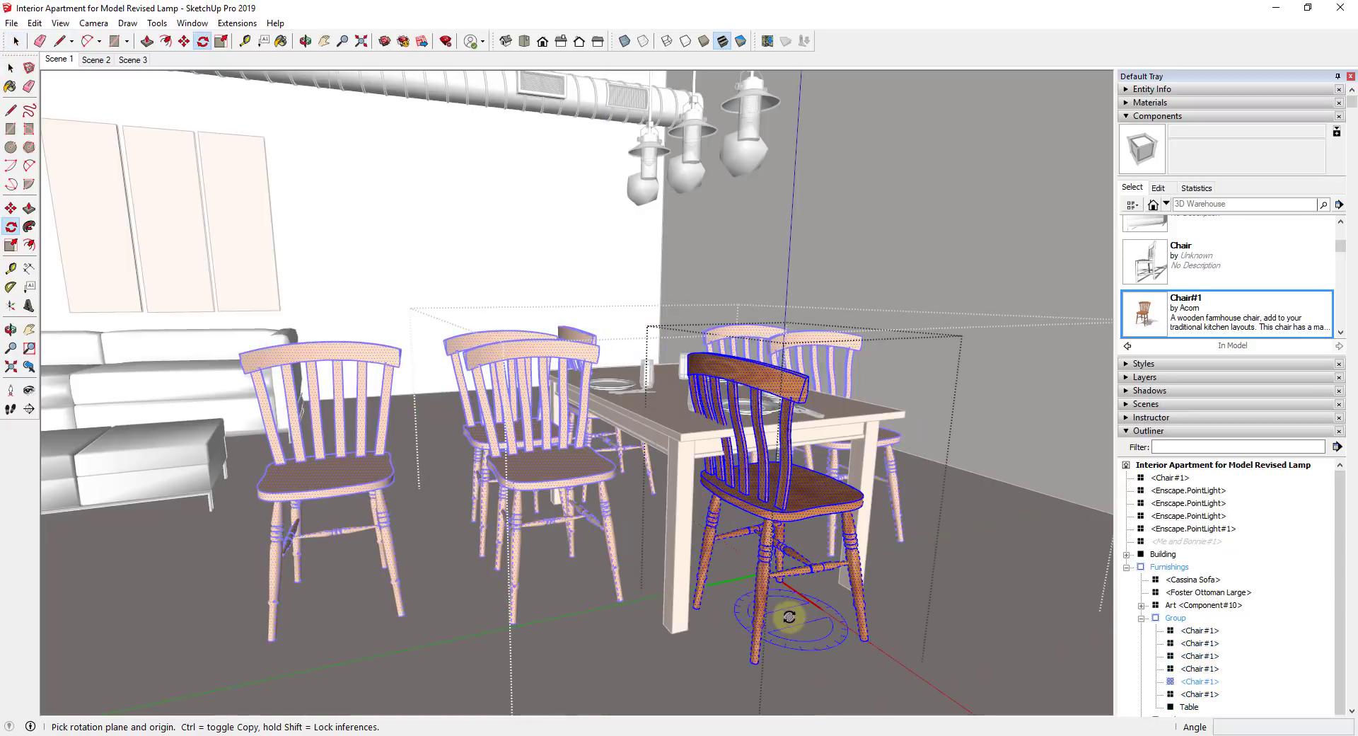
{"action": "mouse_move", "coordinate": [781, 611]}
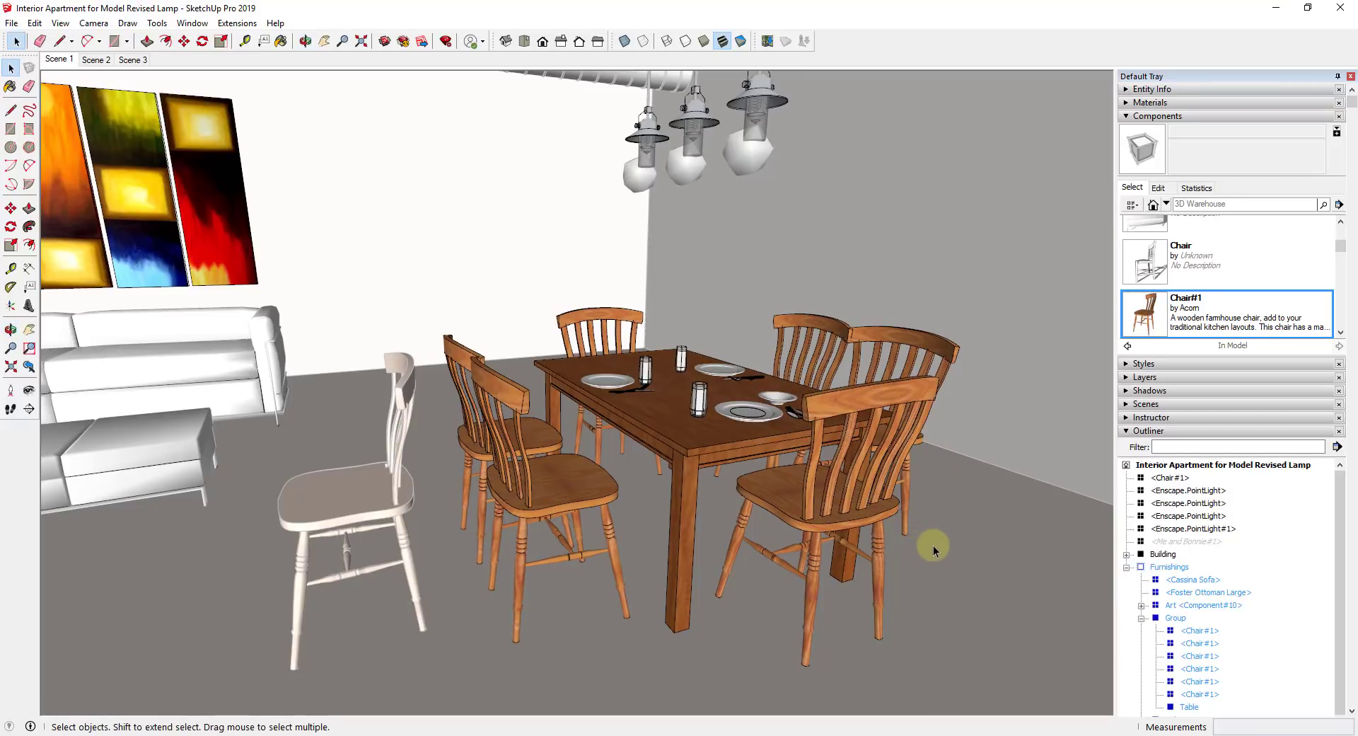
{"action": "mouse_move", "coordinate": [778, 311]}
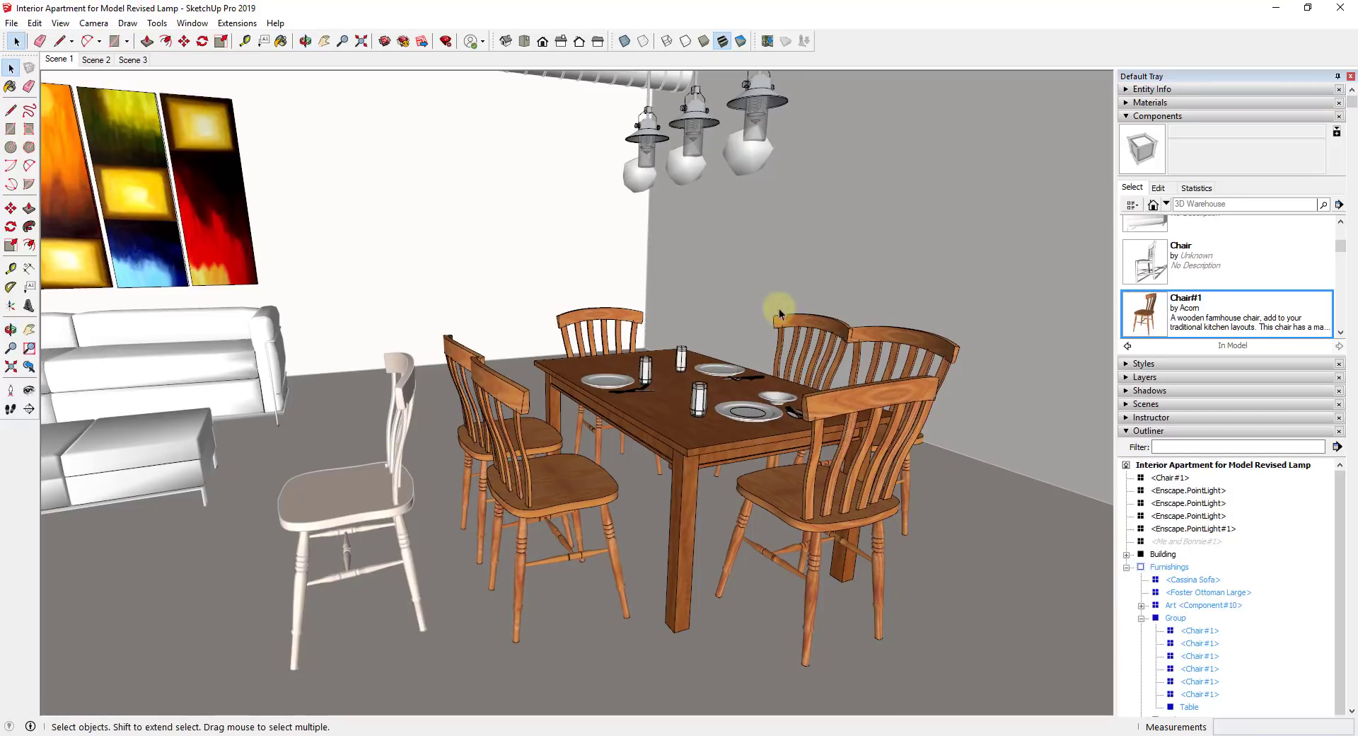